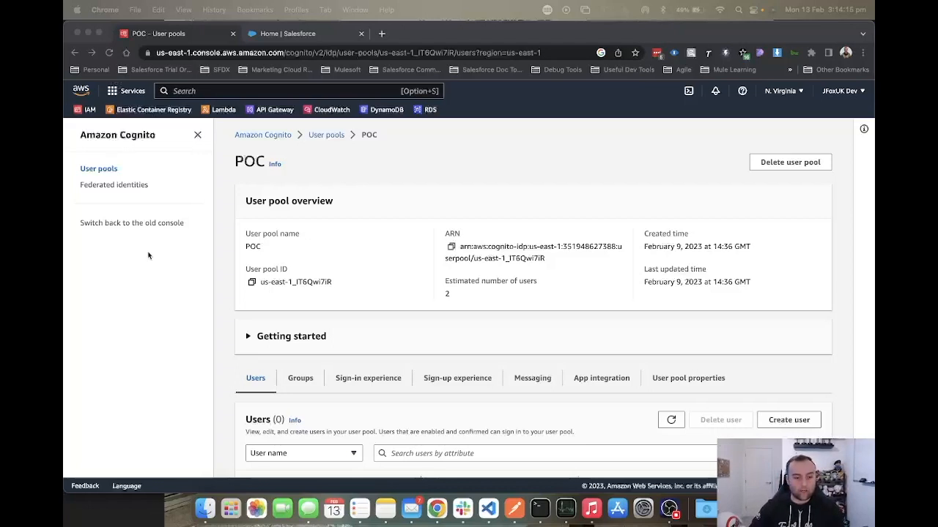
# Step: Go to Amazon Cognito User pools and start creating a new user pool
pyautogui.click(126, 91)
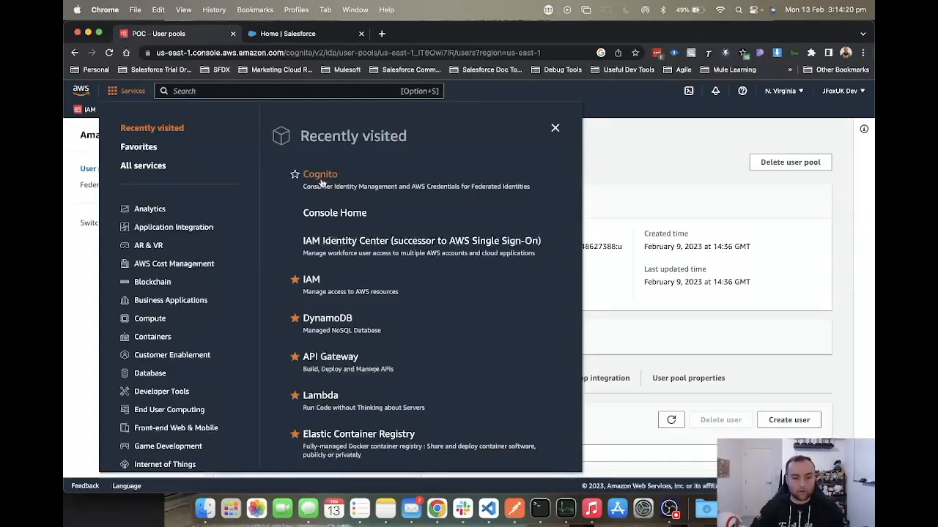
pyautogui.click(319, 173)
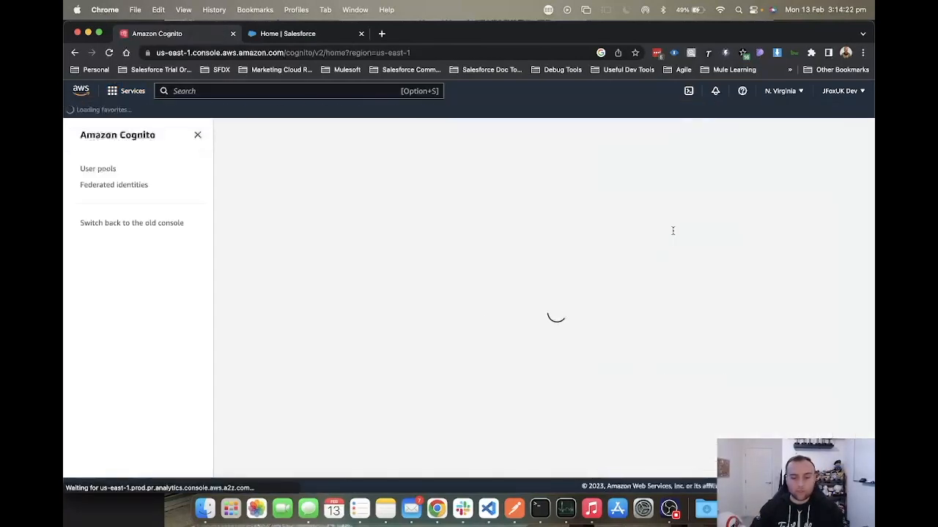
pyautogui.click(97, 168)
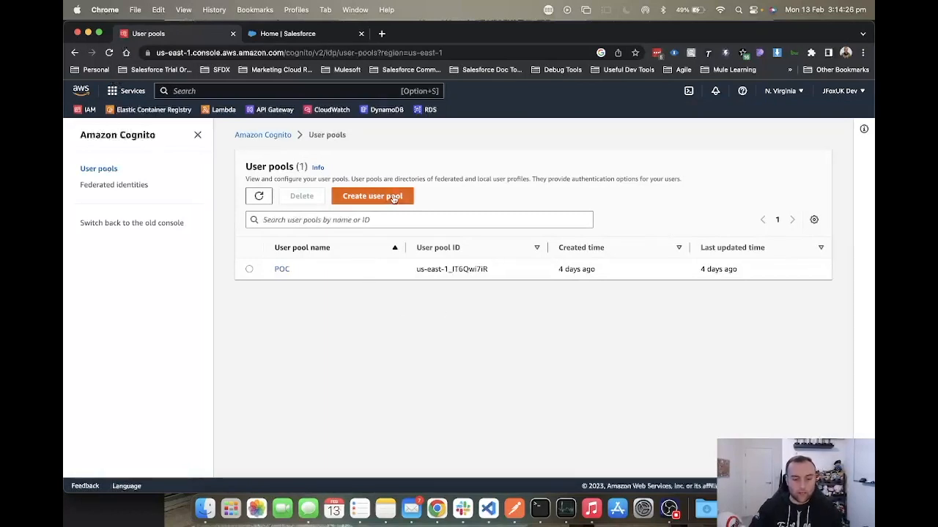
pyautogui.click(372, 197)
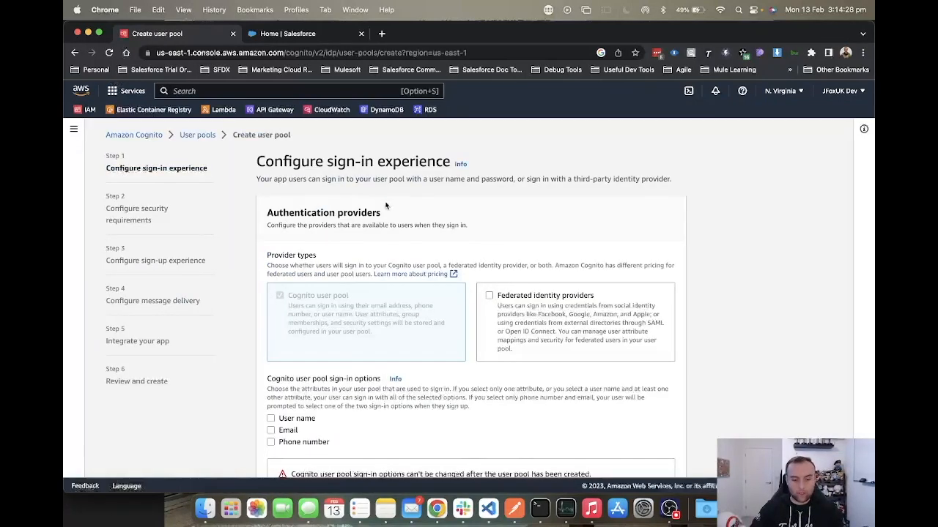
# Step: Try phone number and user name sign-in, then leave Email as the only sign-in option
pyautogui.scroll(-3)
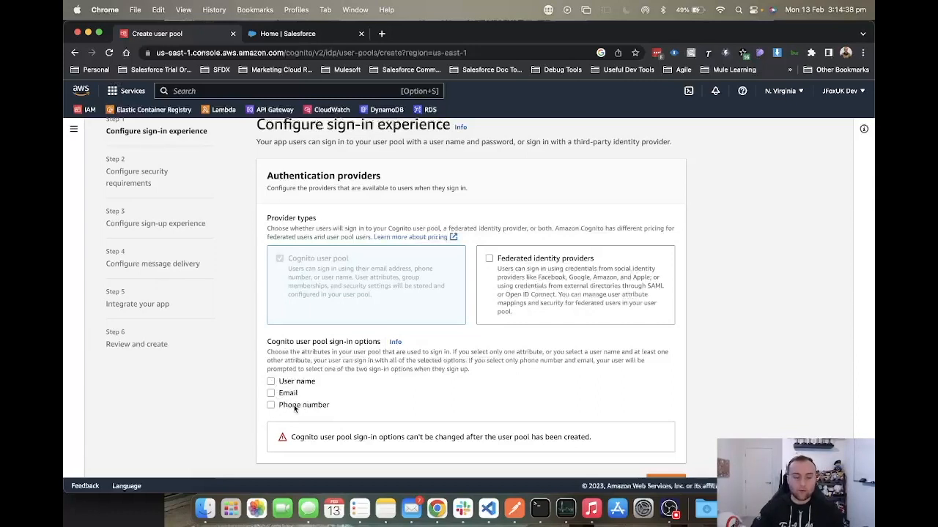
pyautogui.scroll(-3)
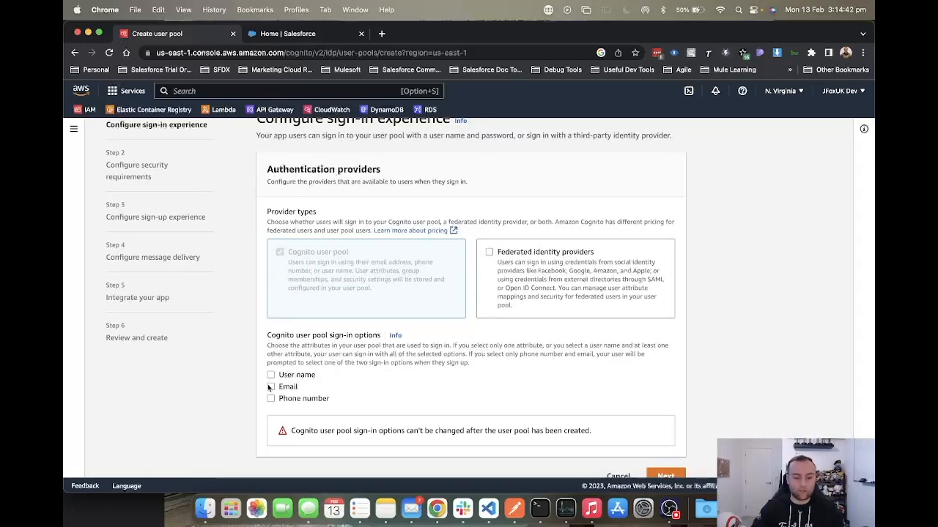
pyautogui.click(270, 387)
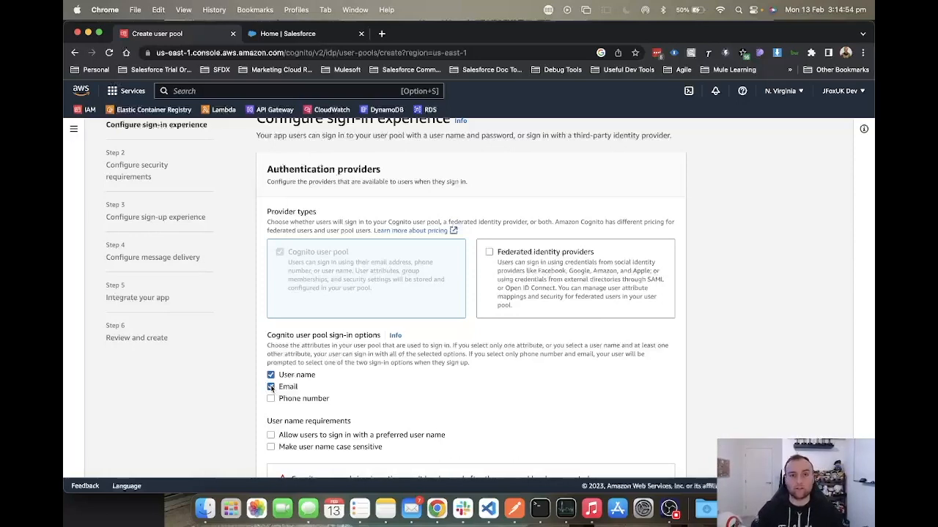
pyautogui.click(271, 398)
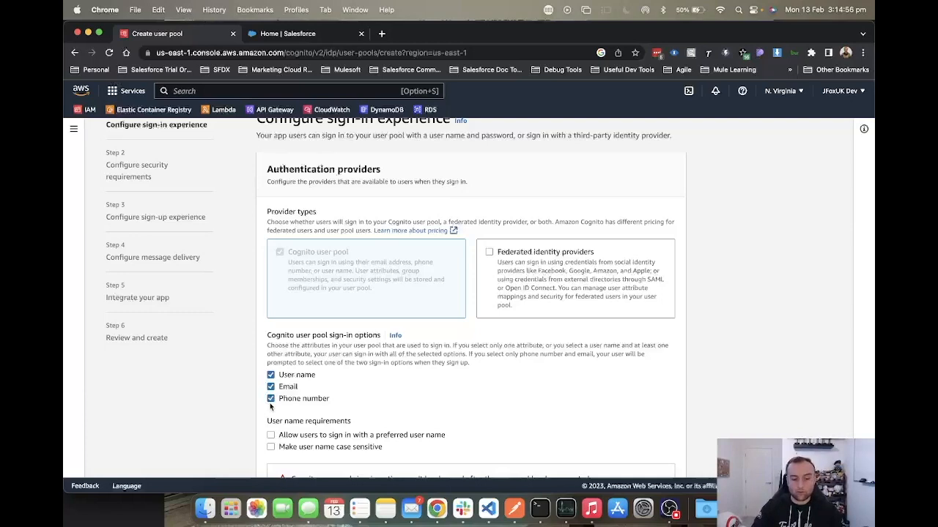
pyautogui.click(271, 399)
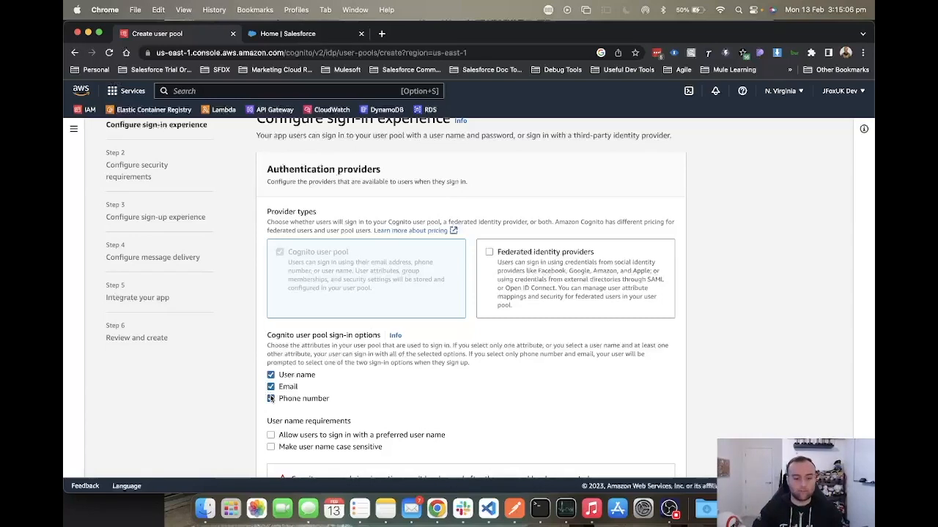
pyautogui.click(271, 387)
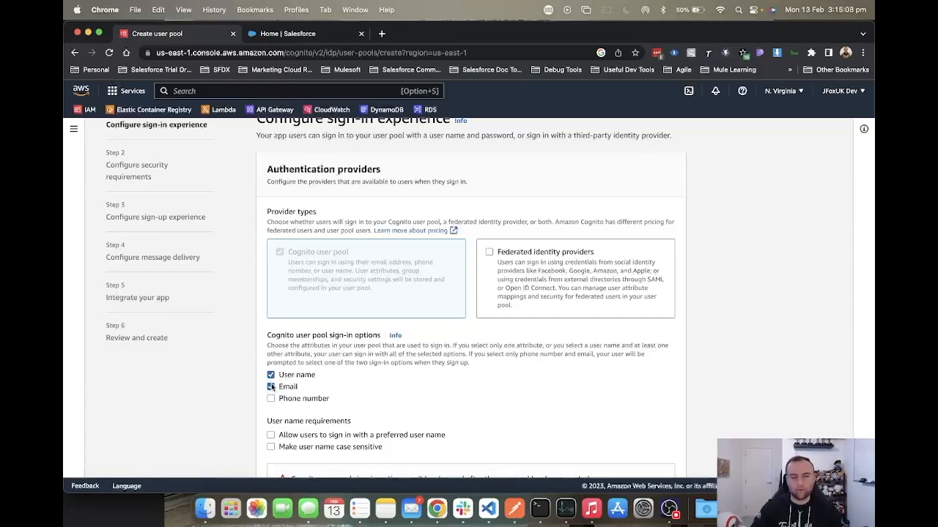
pyautogui.click(271, 375)
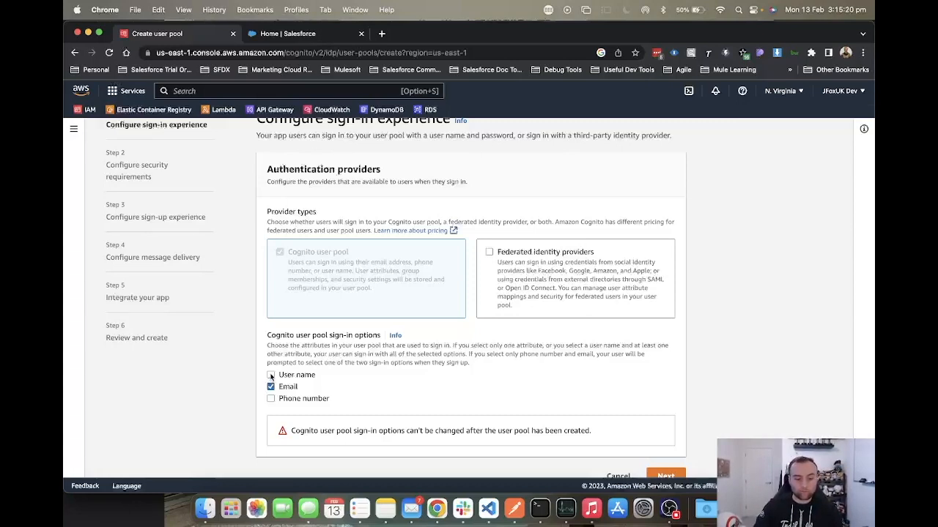
pyautogui.scroll(-3)
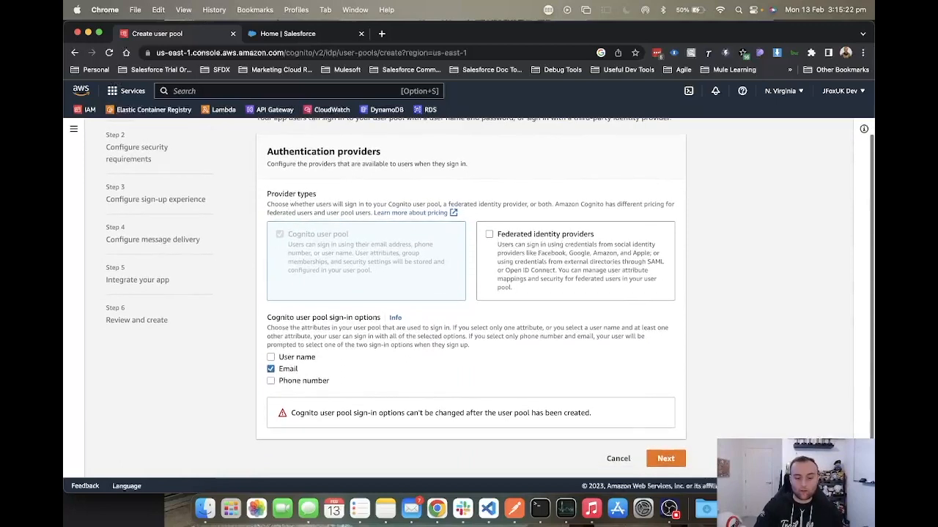
# Step: Continue to security requirements, keeping Cognito password defaults, and try SMS-only recovery
pyautogui.click(665, 457)
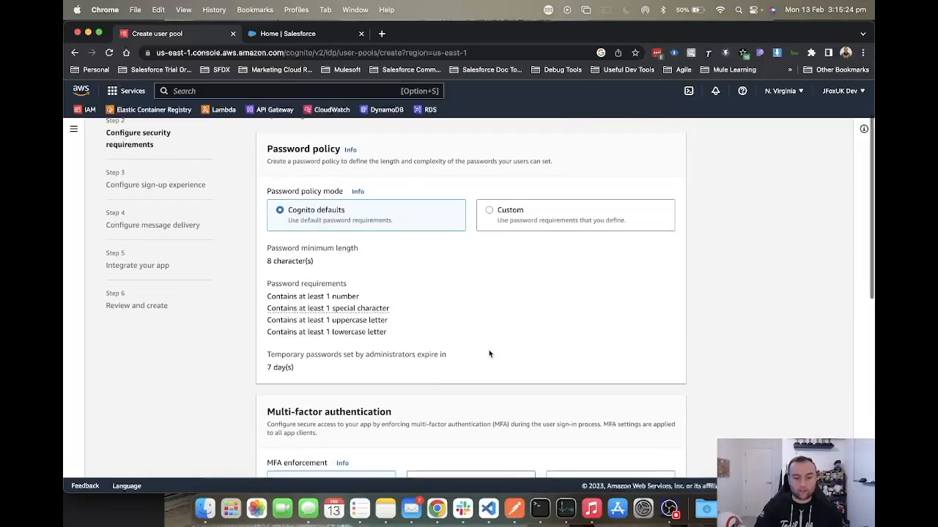
pyautogui.scroll(-3)
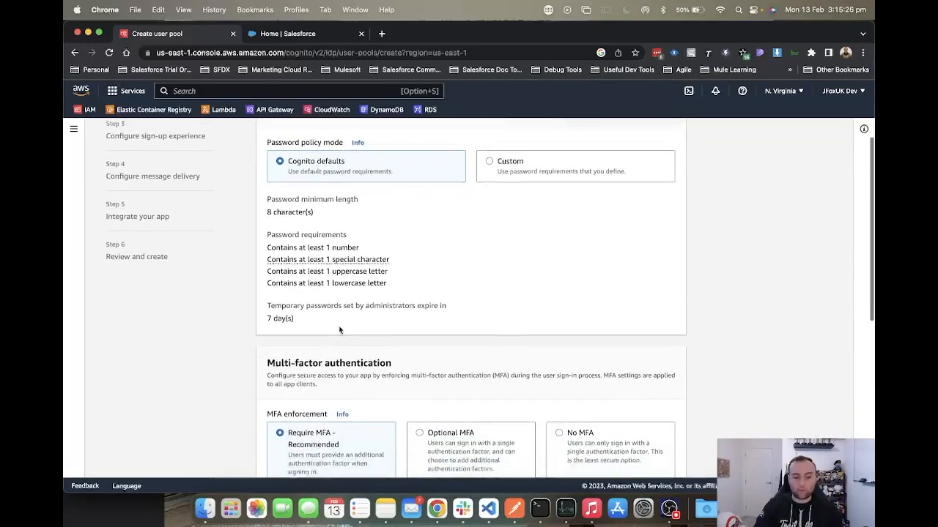
pyautogui.scroll(-3)
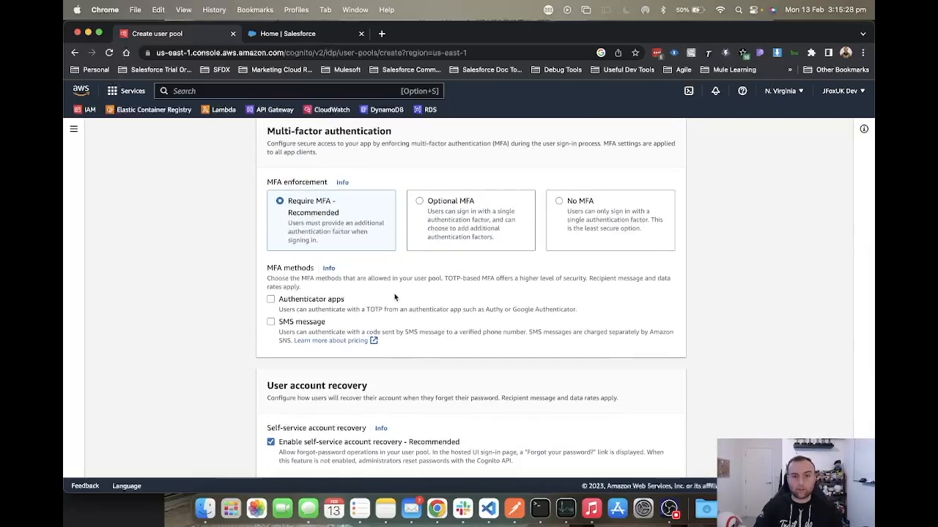
pyautogui.scroll(-3)
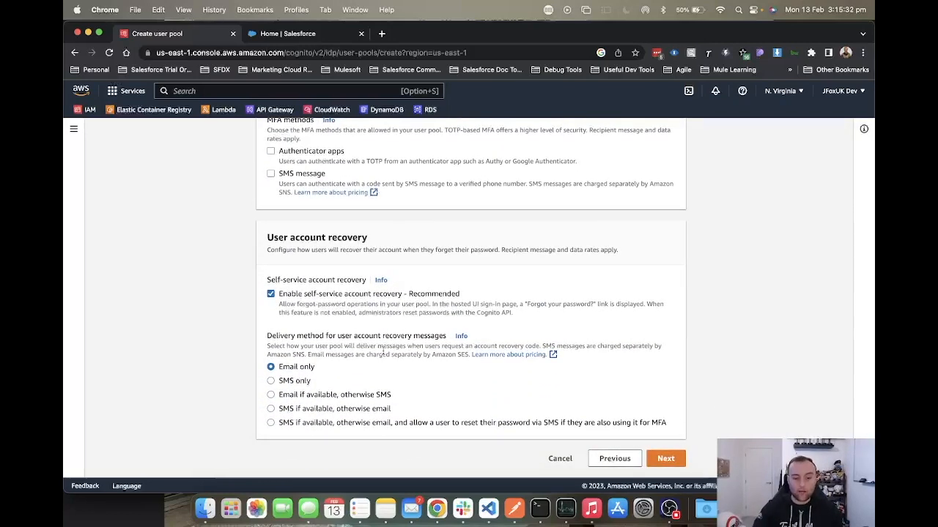
pyautogui.doubleClick(296, 366)
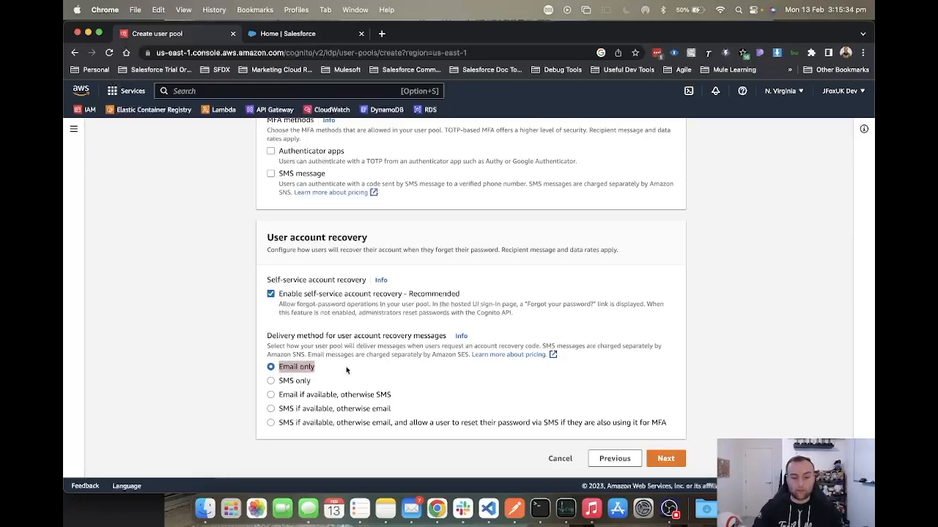
pyautogui.click(269, 381)
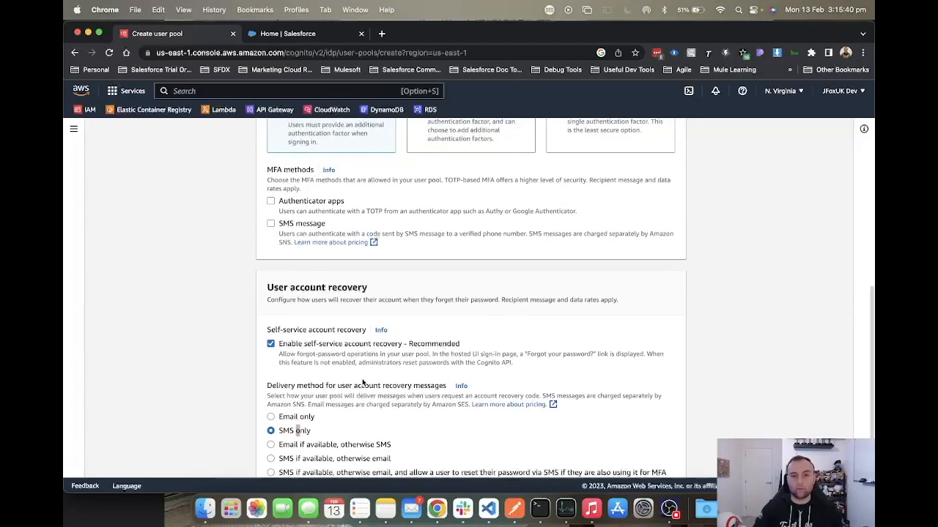
# Step: Settle on Email only for account recovery messages and select No MFA
pyautogui.scroll(-3)
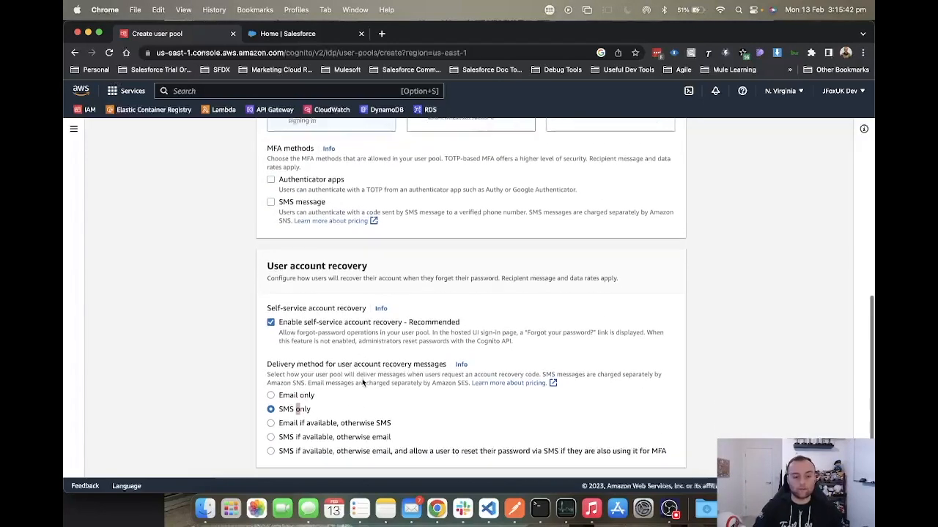
pyautogui.scroll(-3)
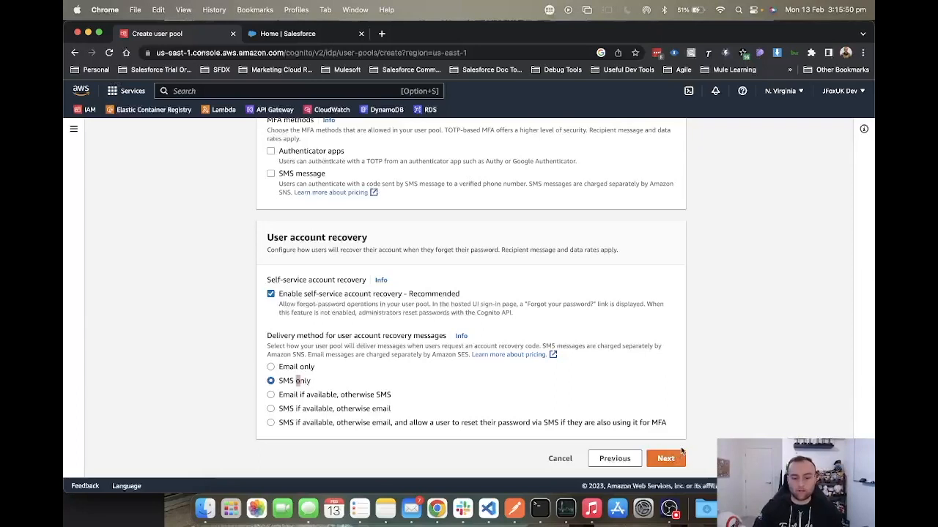
pyautogui.click(271, 408)
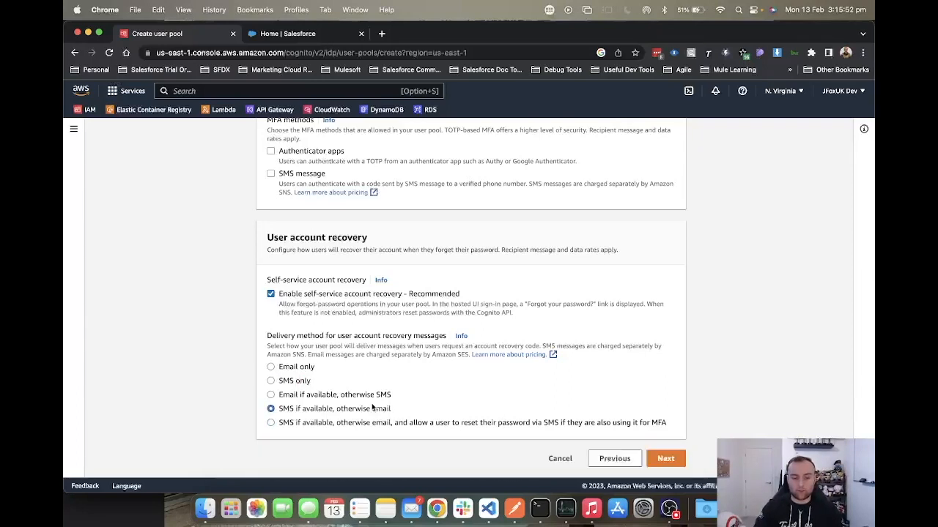
pyautogui.click(270, 366)
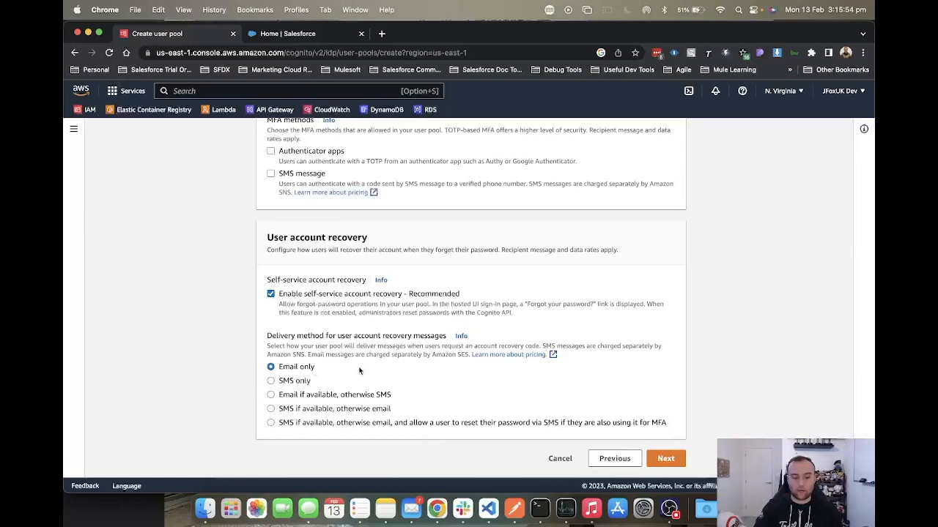
pyautogui.scroll(-3)
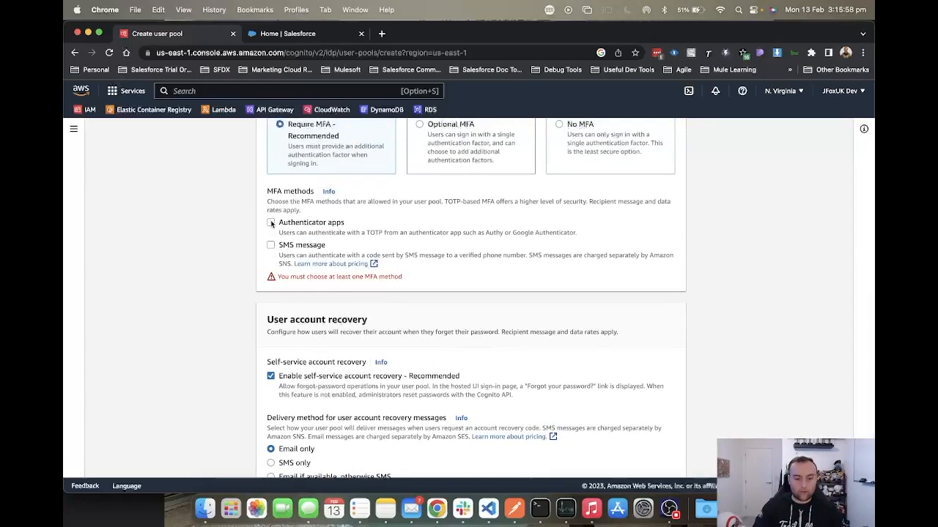
pyautogui.click(556, 125)
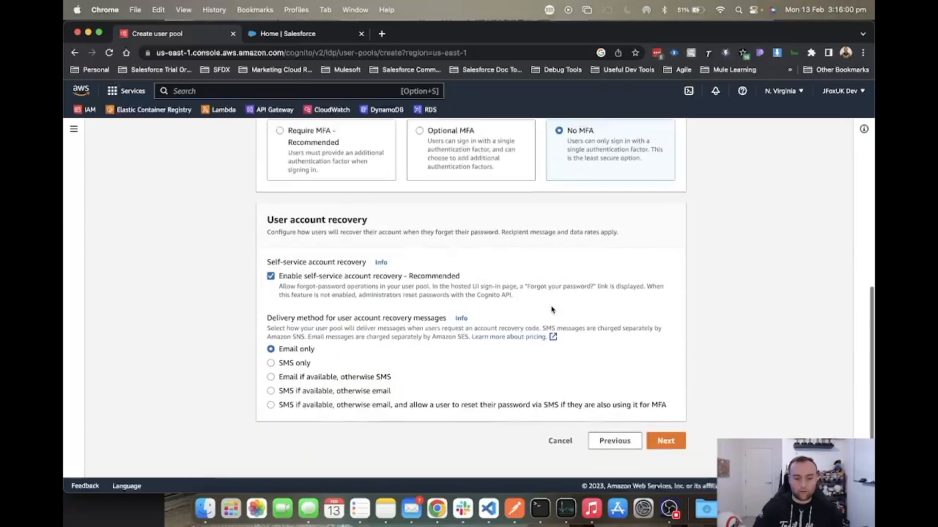
# Step: Continue to the sign-up experience and review self-registration, email verification and required attributes
pyautogui.click(665, 439)
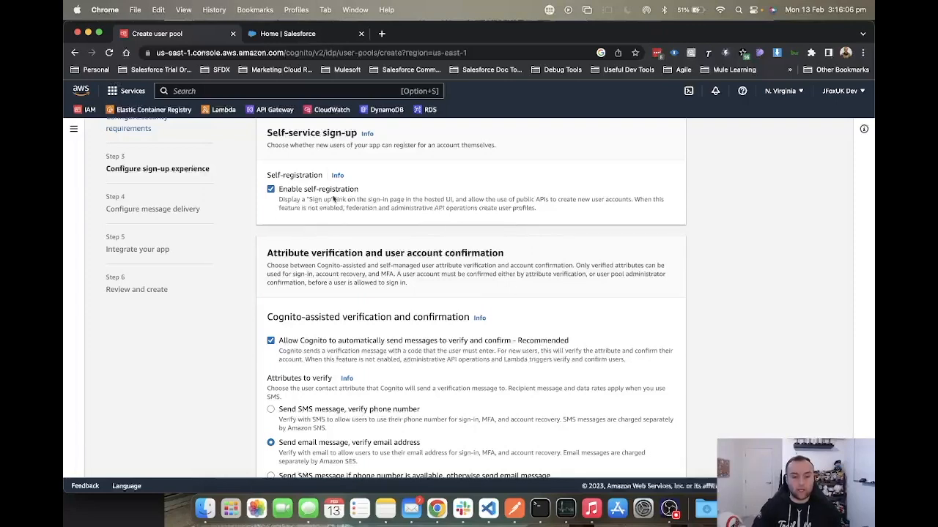
pyautogui.scroll(-3)
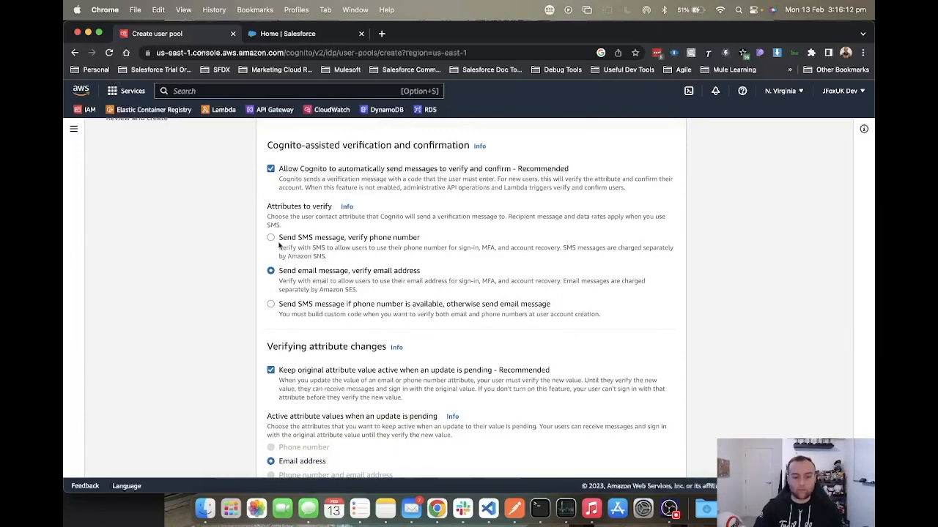
pyautogui.moveTo(300, 287)
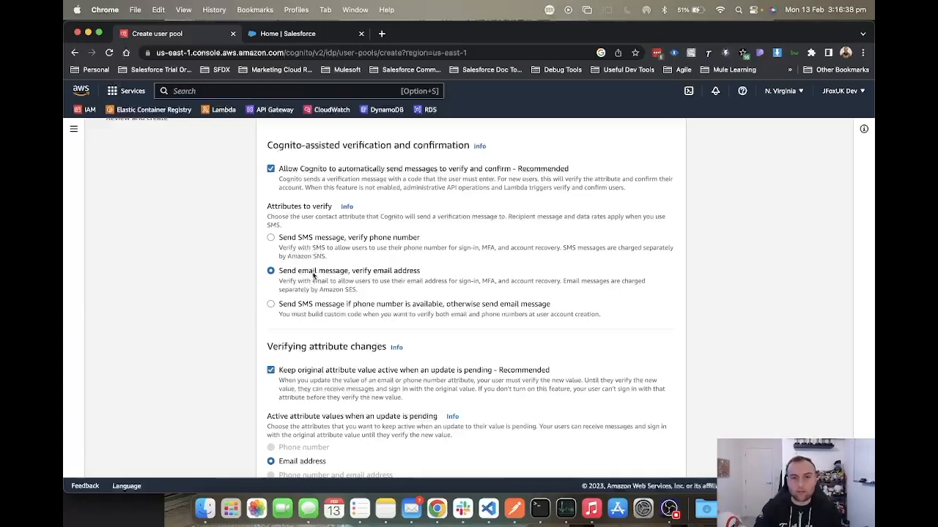
pyautogui.scroll(-3)
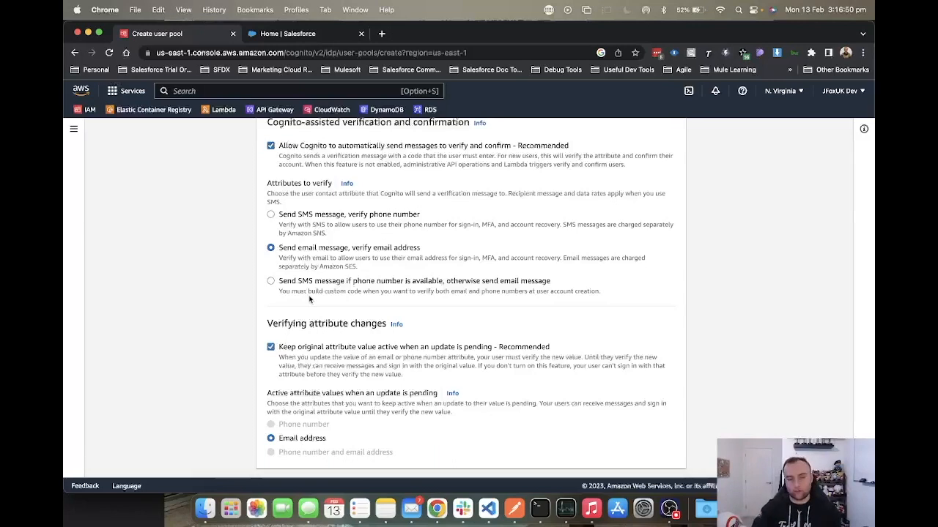
pyautogui.scroll(-3)
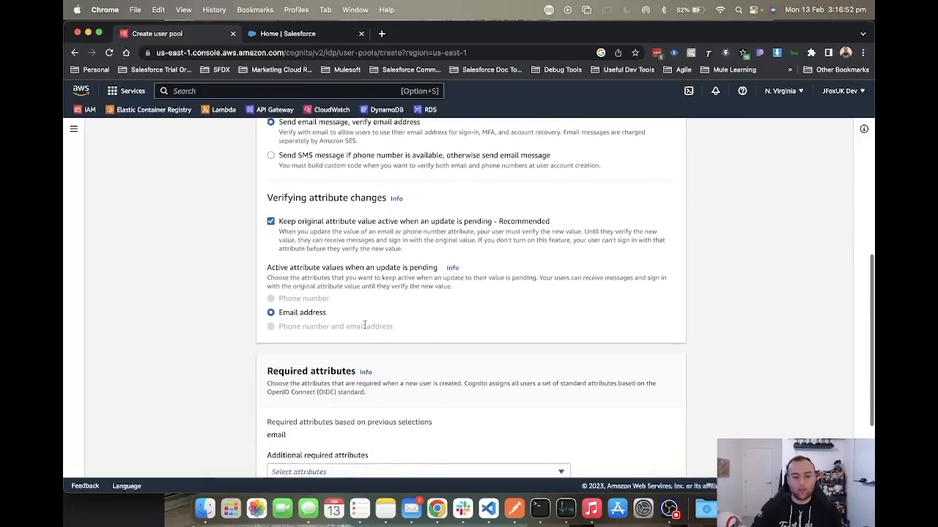
pyautogui.scroll(-3)
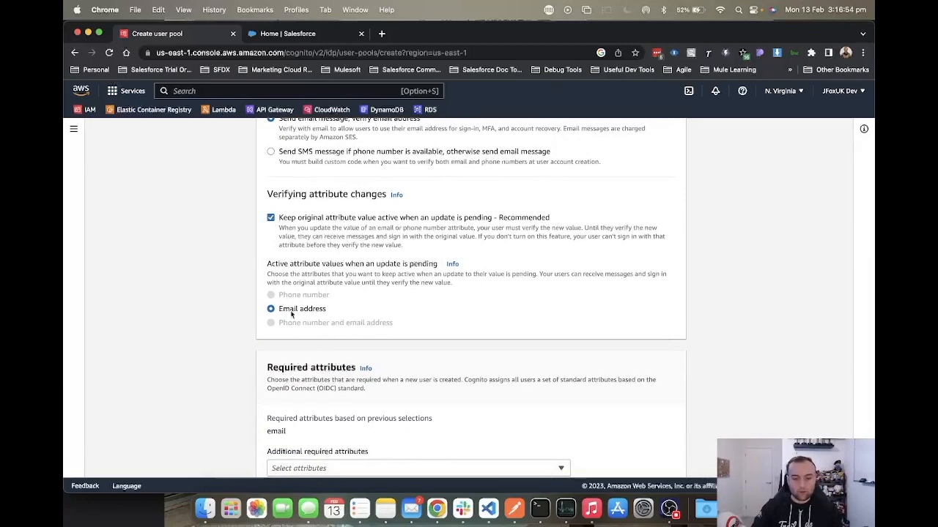
pyautogui.scroll(-3)
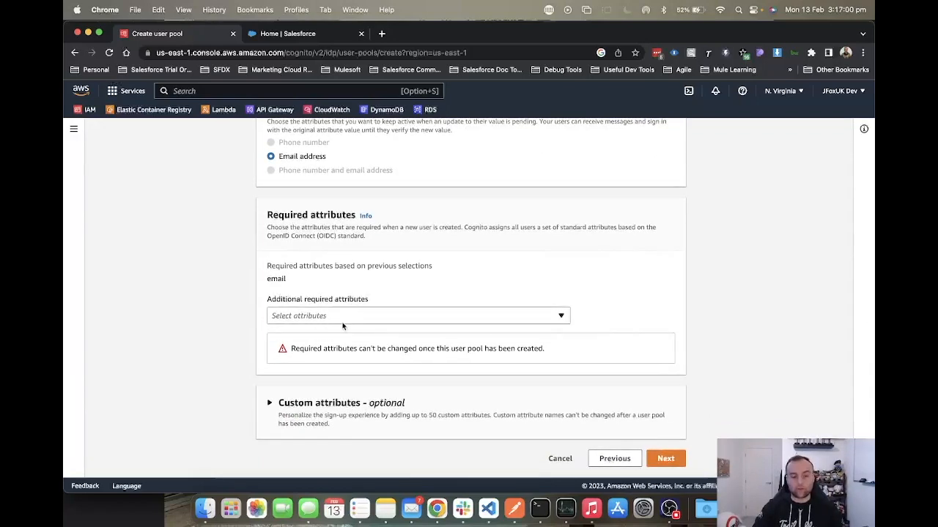
pyautogui.click(665, 457)
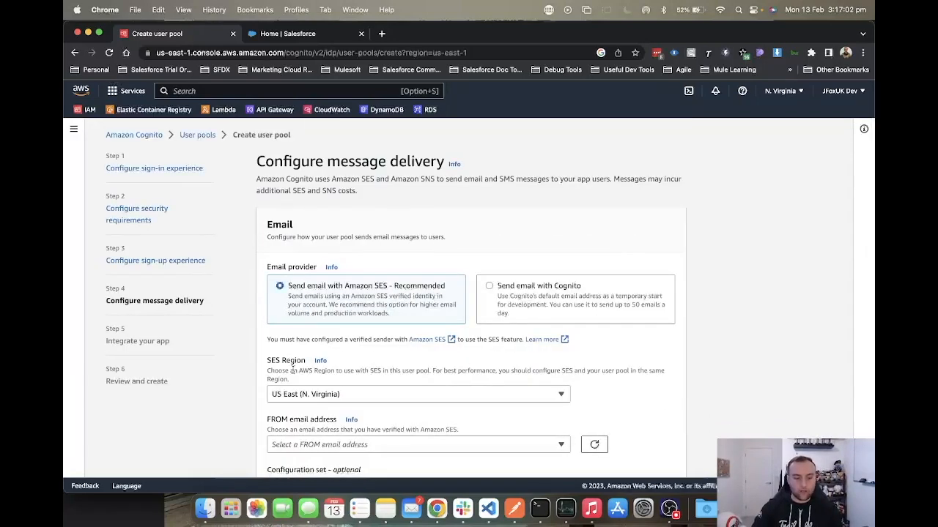
pyautogui.scroll(-3)
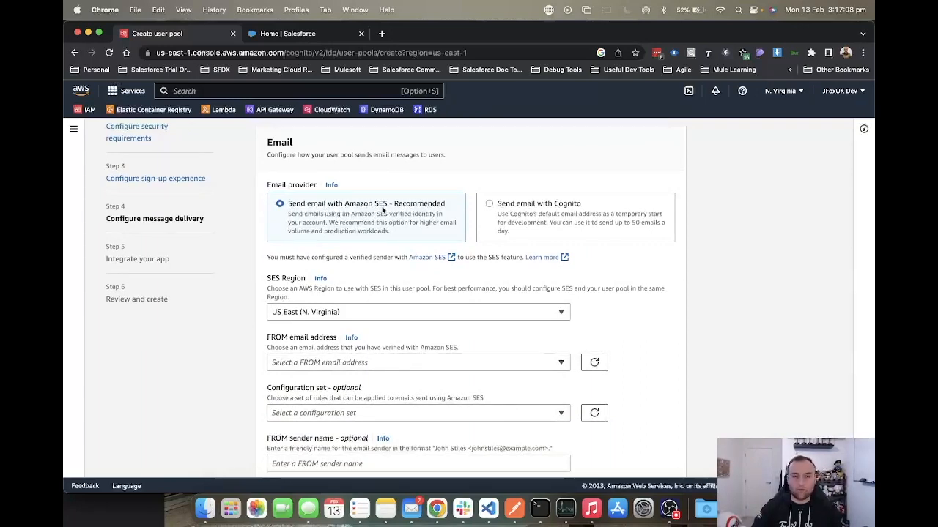
pyautogui.moveTo(516, 213)
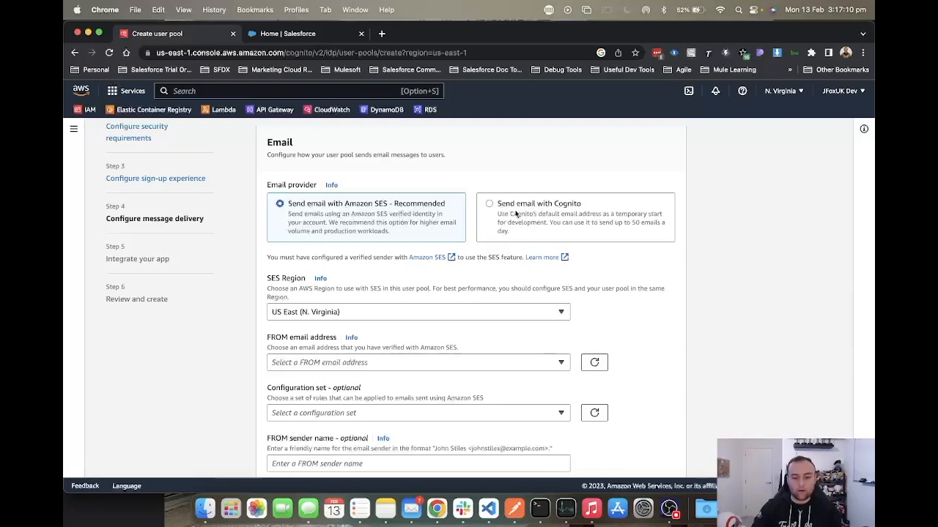
pyautogui.click(487, 204)
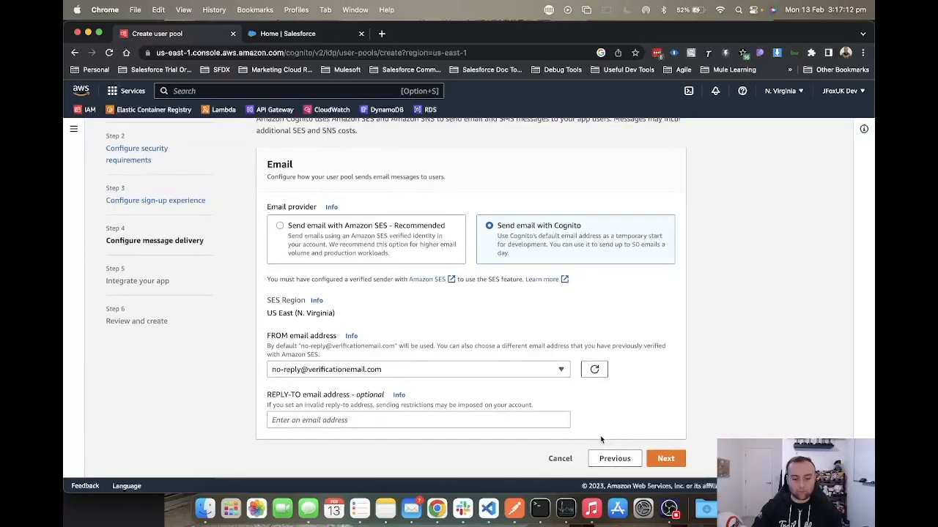
# Step: Continue to Integrate your app, focus the pool name field and enable the Cognito Hosted UI
pyautogui.click(665, 457)
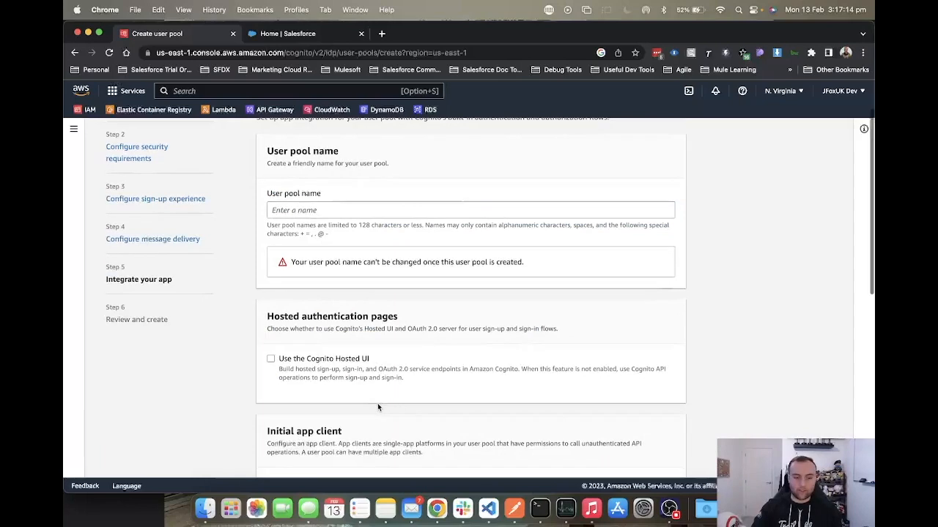
pyautogui.click(469, 211)
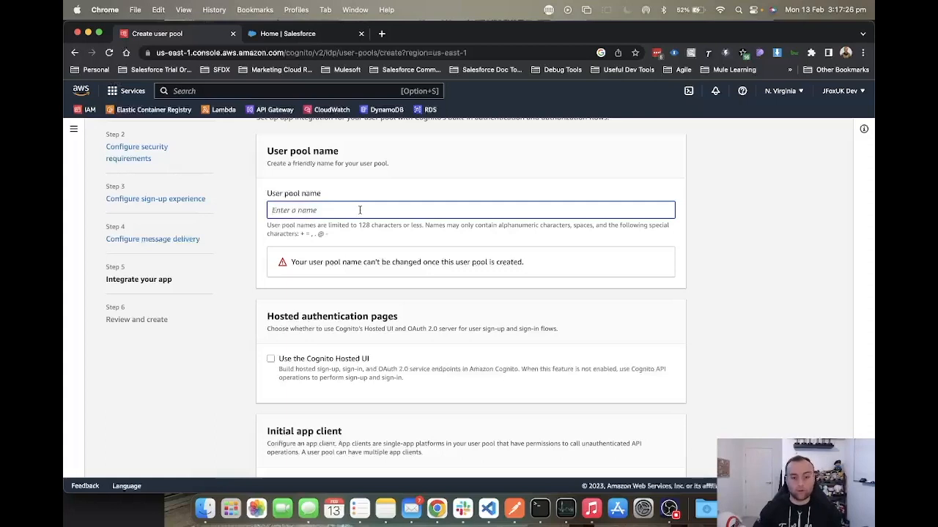
pyautogui.scroll(-3)
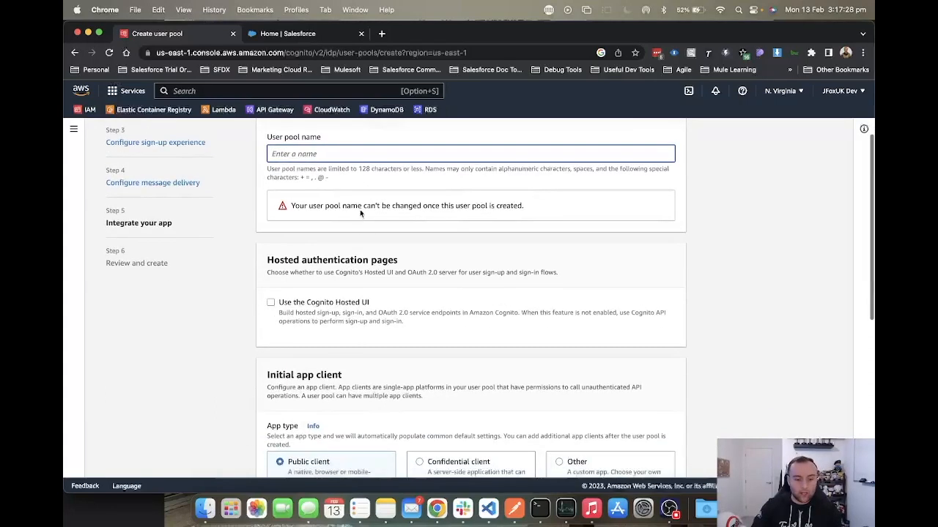
pyautogui.click(269, 302)
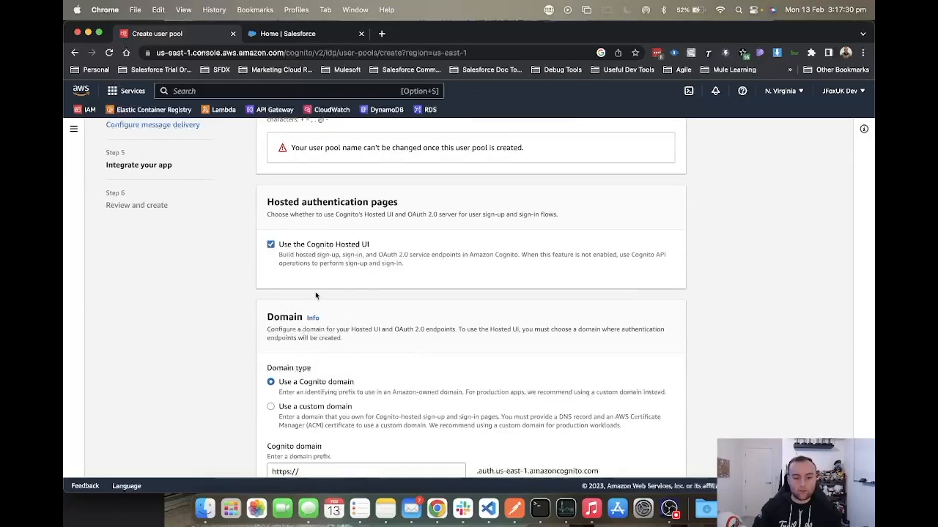
pyautogui.scroll(-3)
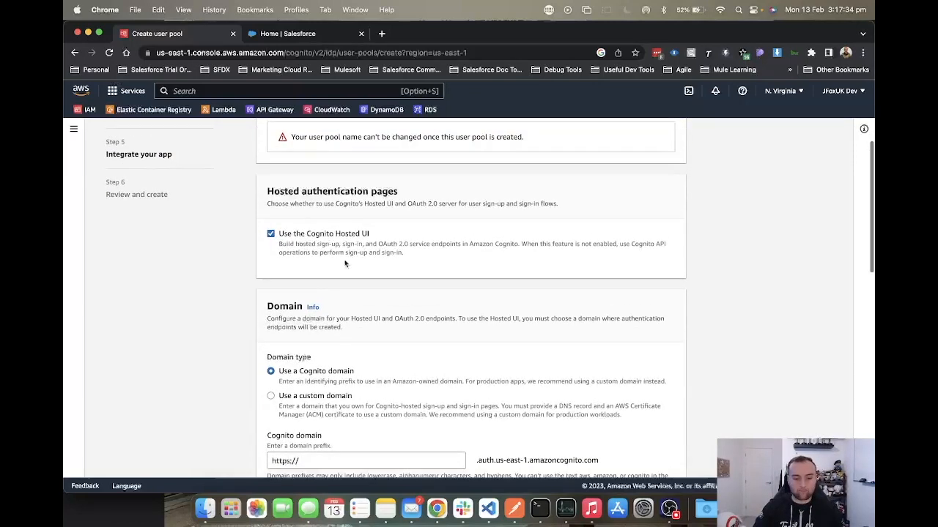
pyautogui.click(269, 235)
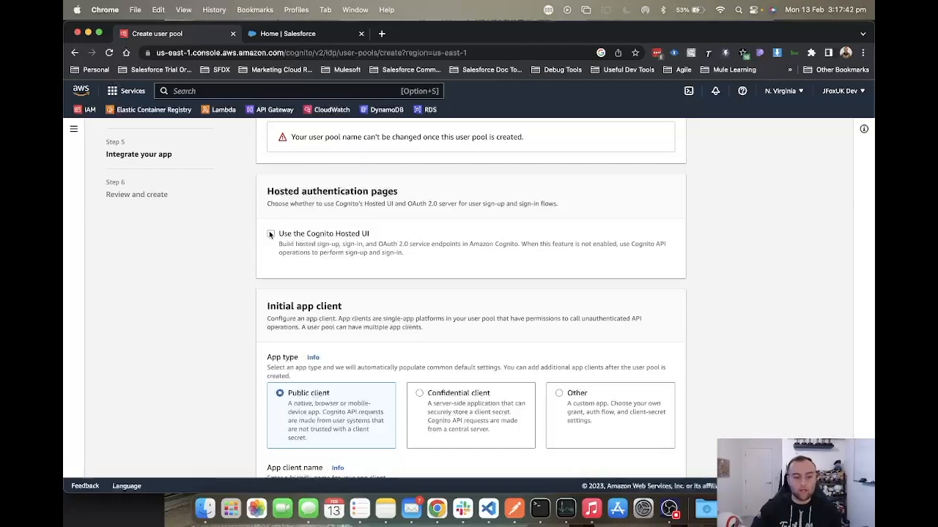
pyautogui.click(270, 234)
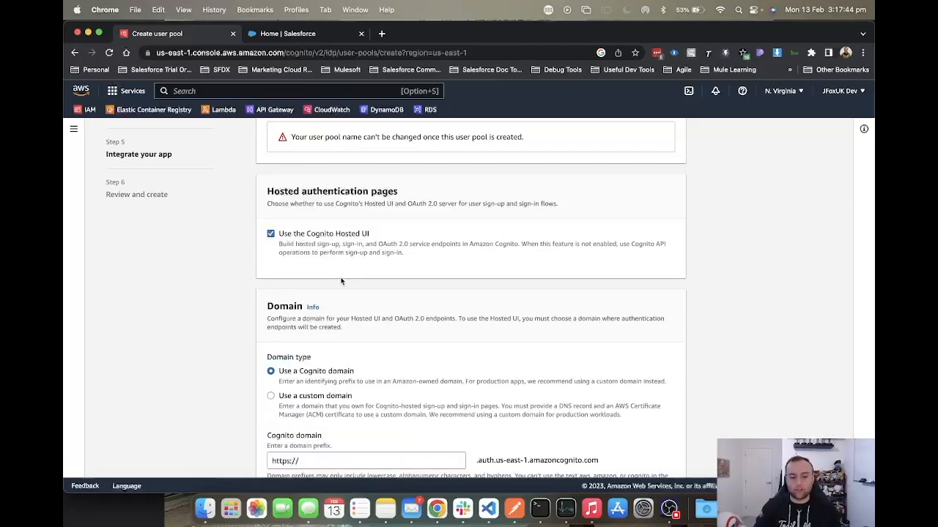
pyautogui.scroll(-3)
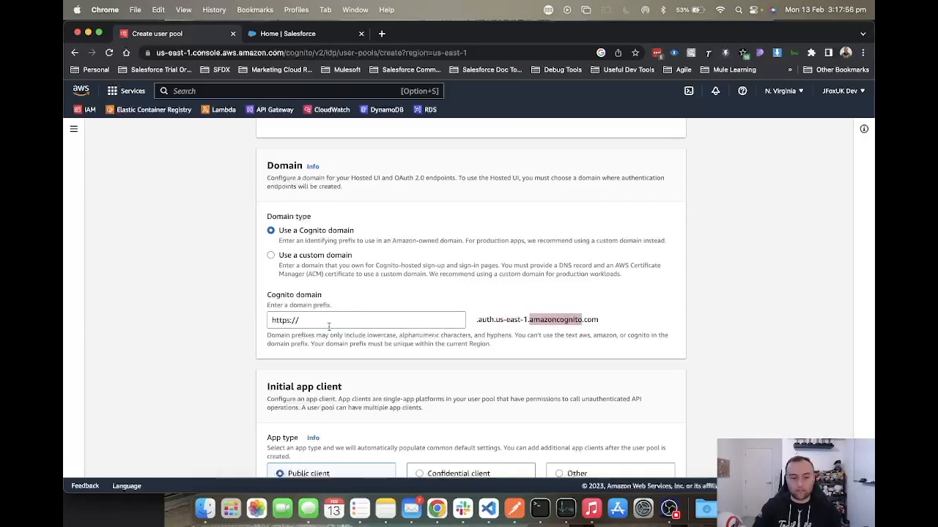
pyautogui.click(365, 319)
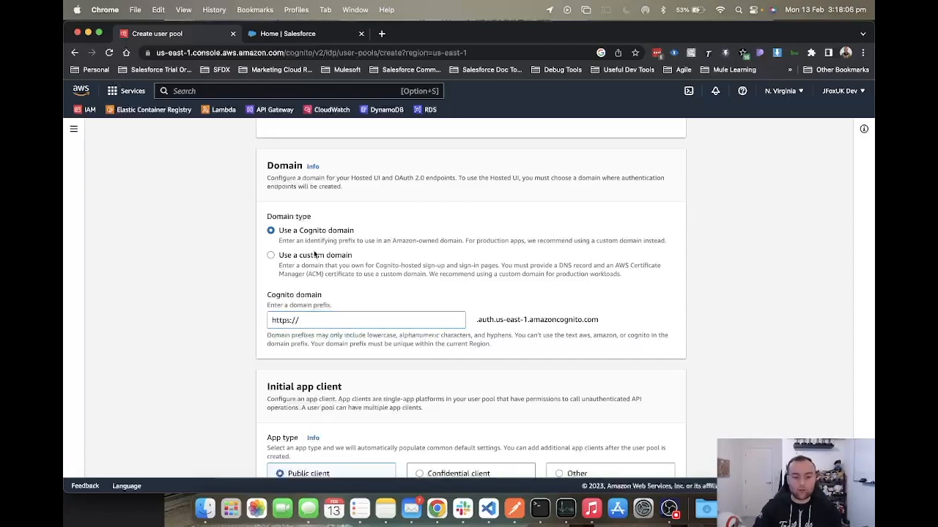
pyautogui.click(269, 255)
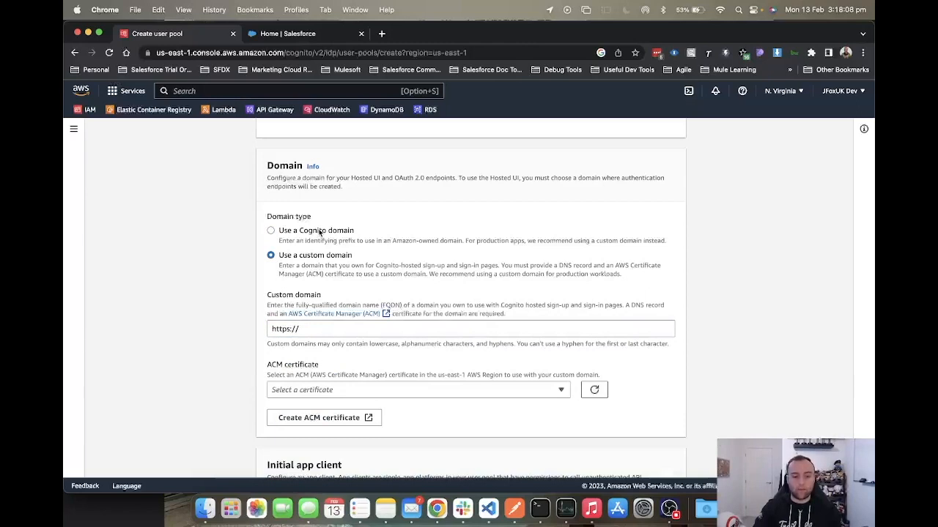
pyautogui.click(271, 230)
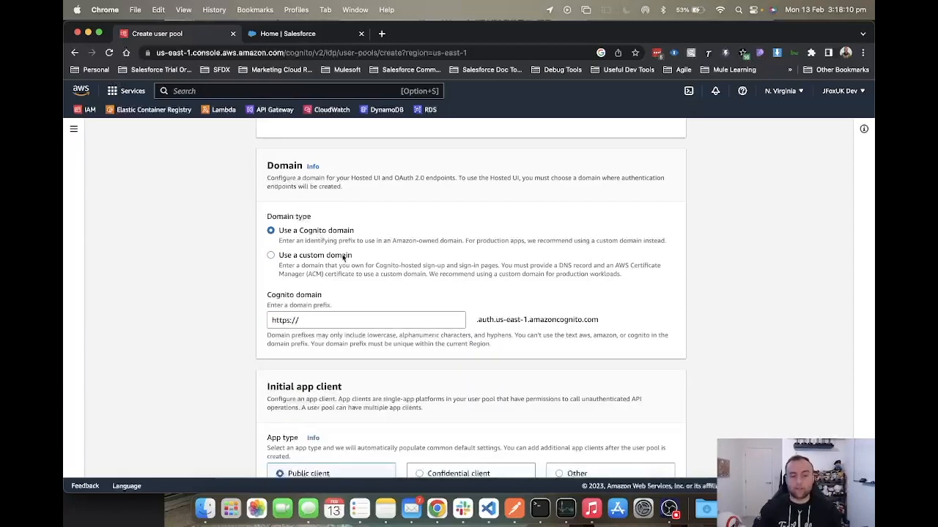
pyautogui.scroll(-3)
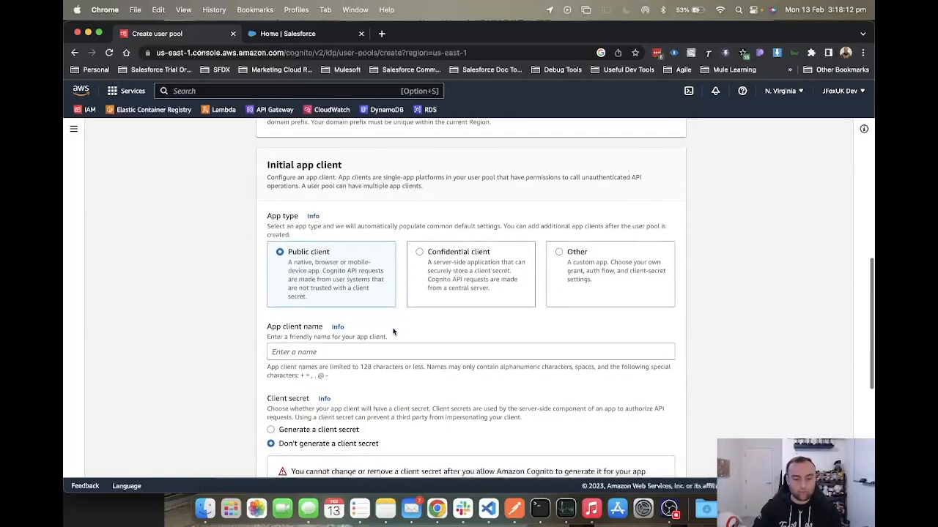
pyautogui.scroll(-3)
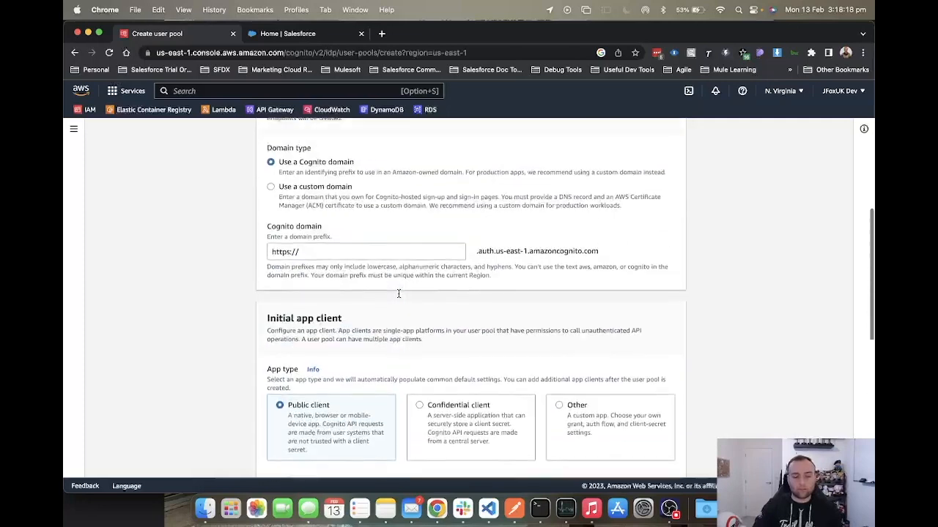
pyautogui.scroll(-3)
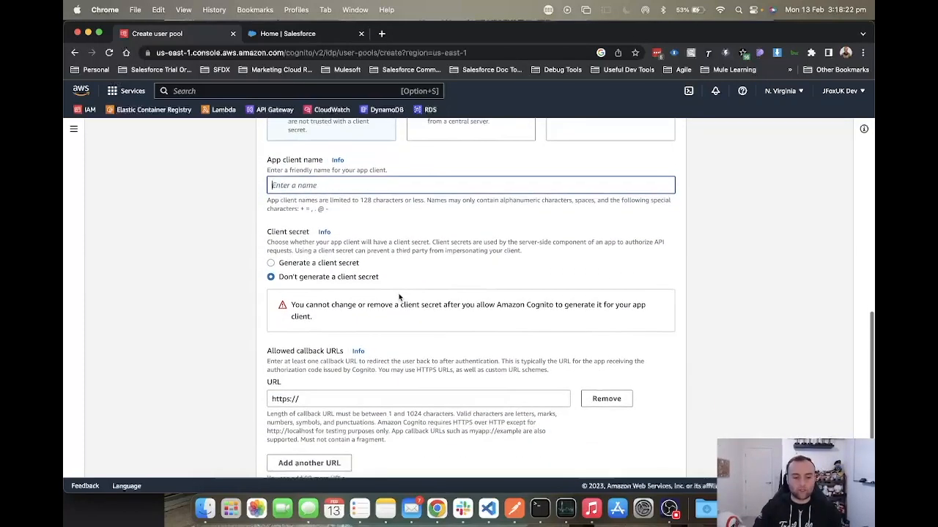
pyautogui.scroll(-3)
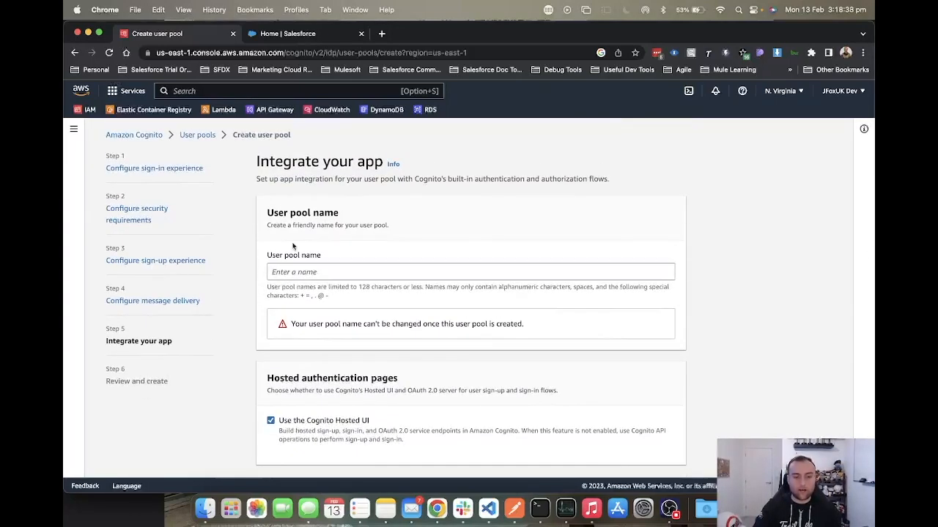
# Step: Leave the unfinished pool setup, discard changes and return to the existing user pools
pyautogui.click(135, 134)
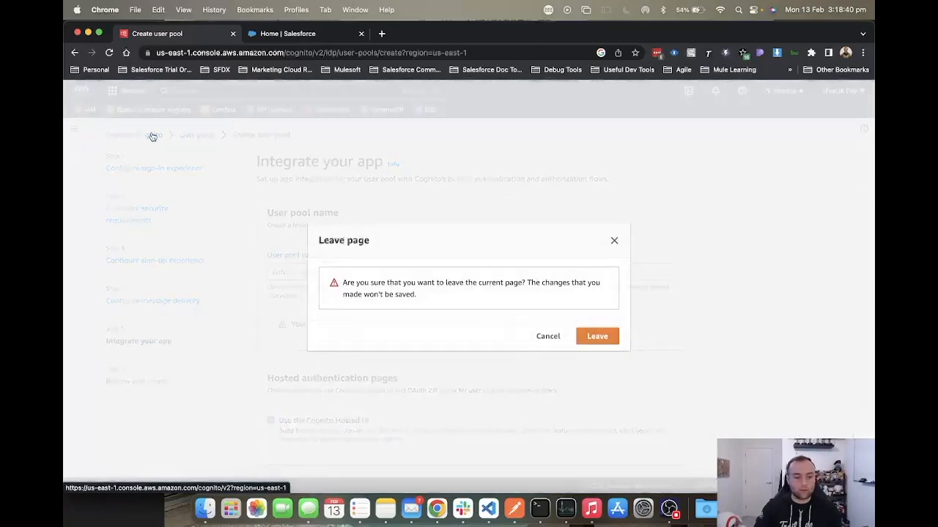
pyautogui.click(598, 336)
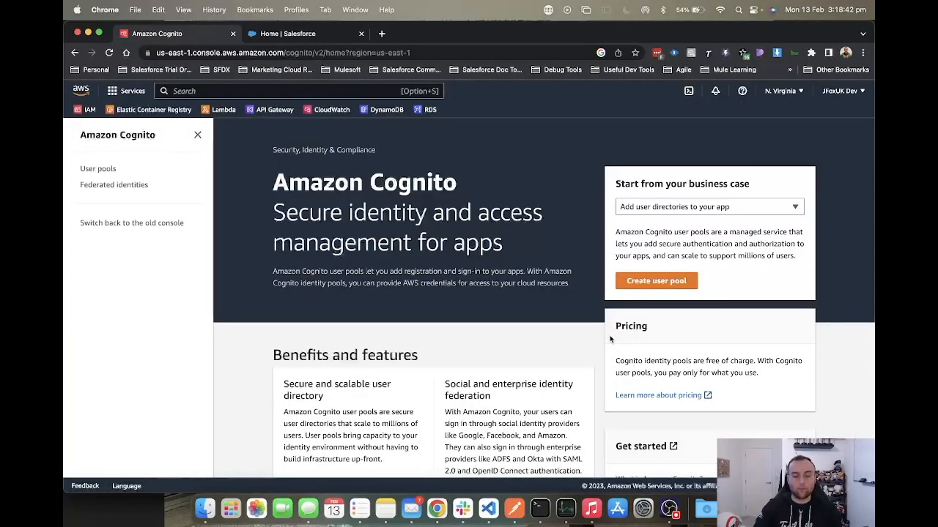
pyautogui.click(96, 169)
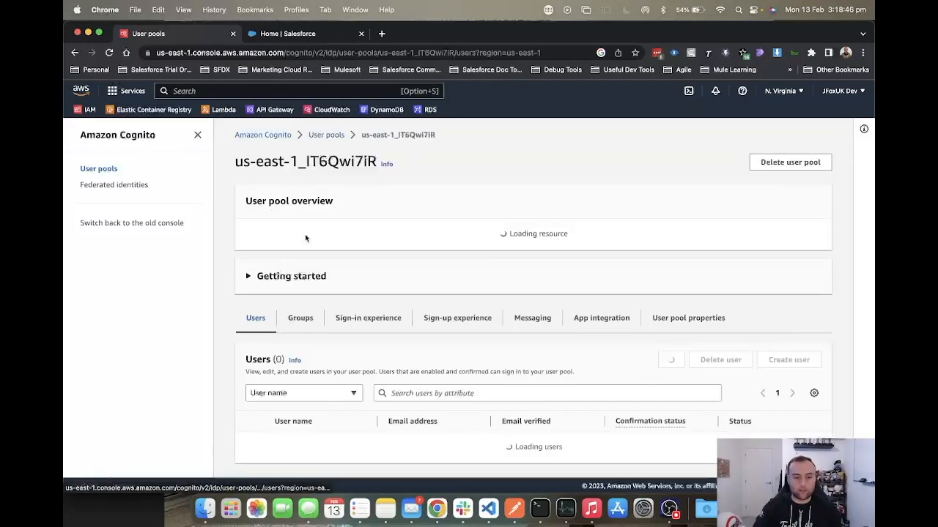
# Step: In Salesforce Setup, find Auth. Providers via 'auth.' and pick the Open ID Connect provider type
pyautogui.click(300, 34)
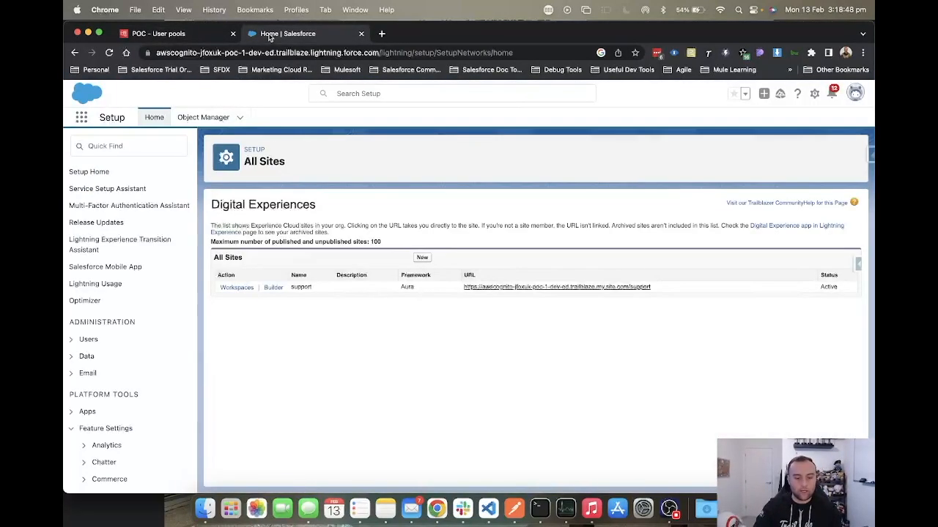
pyautogui.click(129, 147)
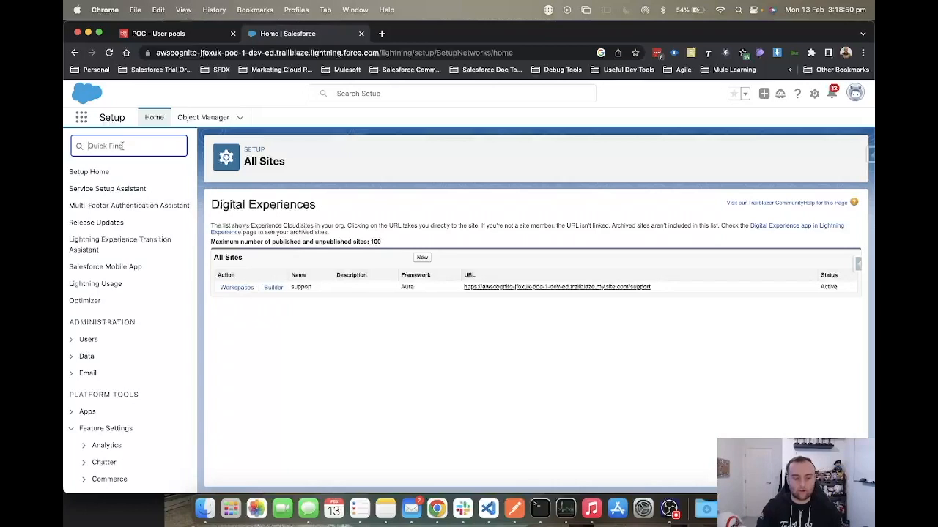
pyautogui.write('auth.')
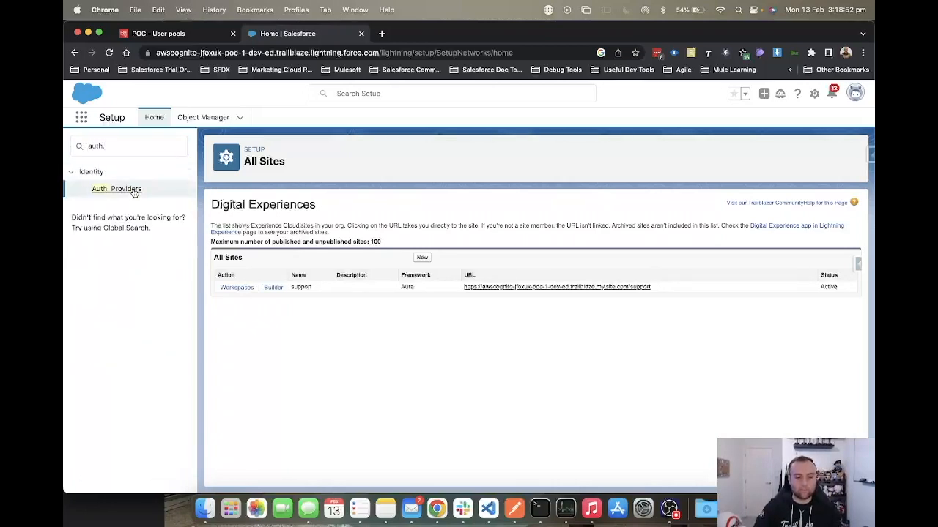
pyautogui.click(117, 189)
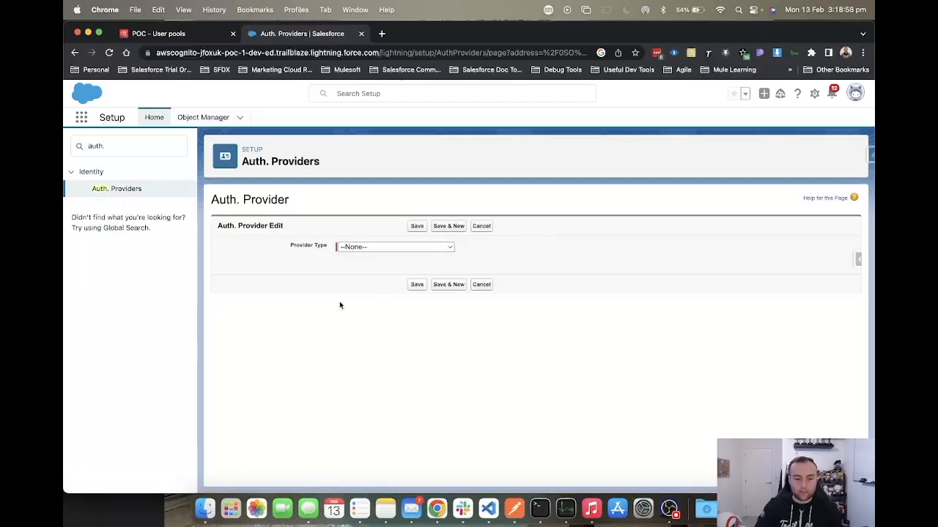
pyautogui.click(396, 246)
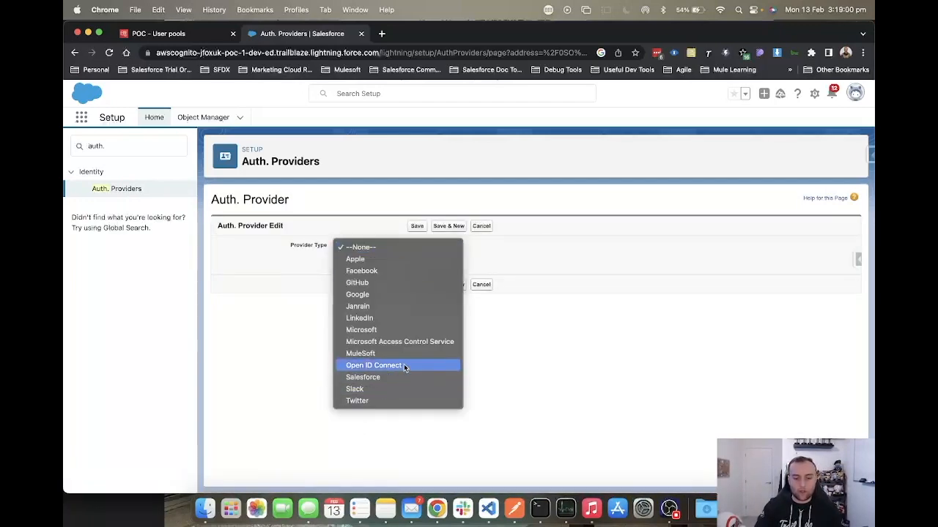
pyautogui.click(373, 365)
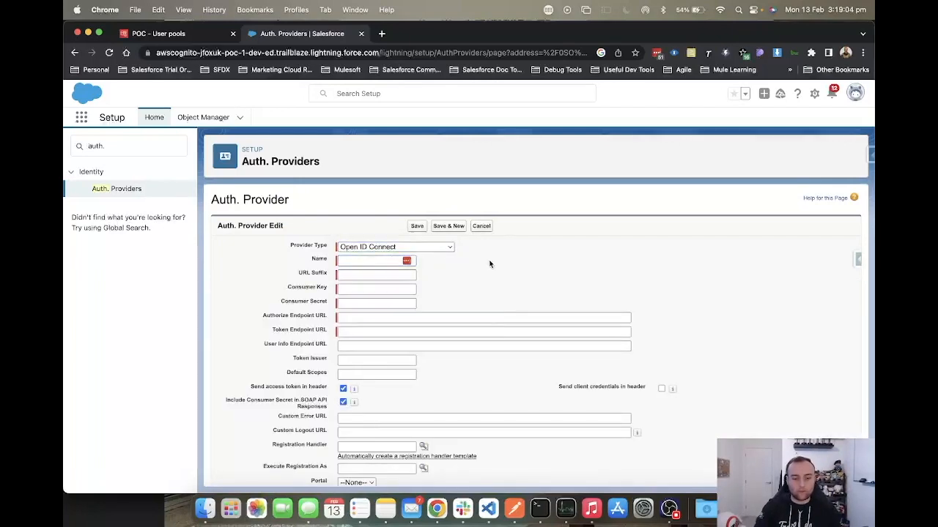
pyautogui.click(373, 261)
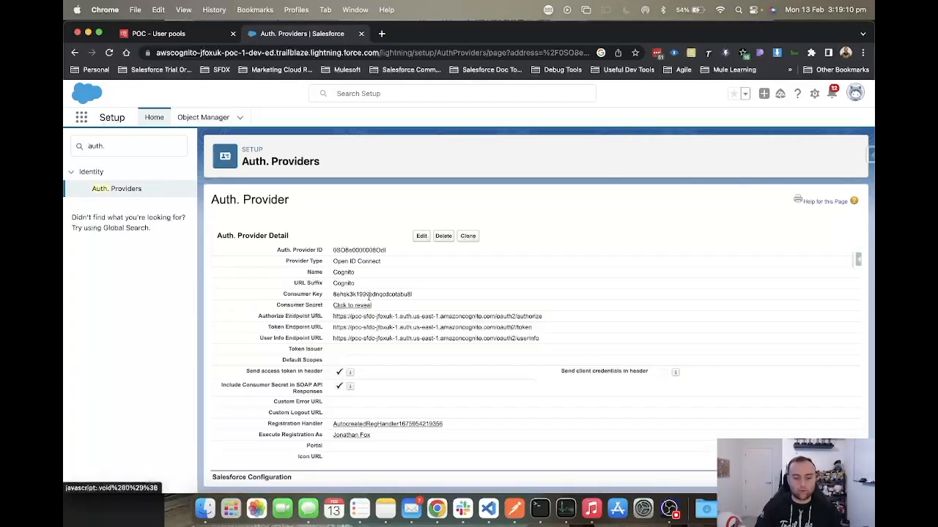
# Step: Edit the Cognito auth provider, select its Consumer Key, then switch to the Cognito POC pool
pyautogui.click(422, 234)
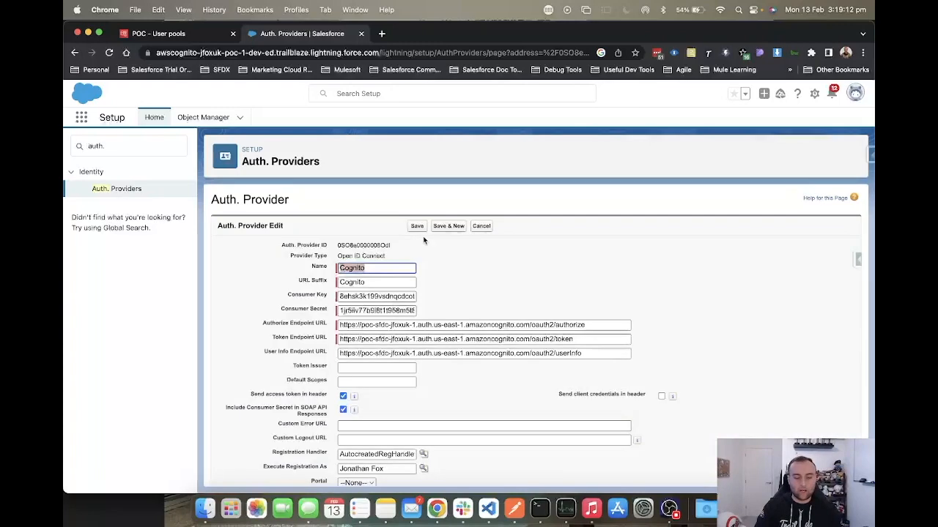
pyautogui.click(375, 281)
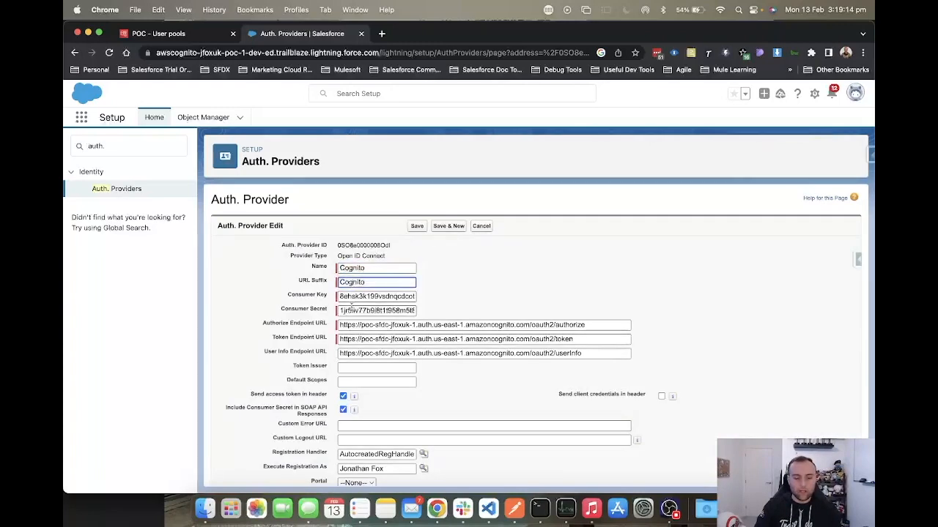
pyautogui.tripleClick(376, 296)
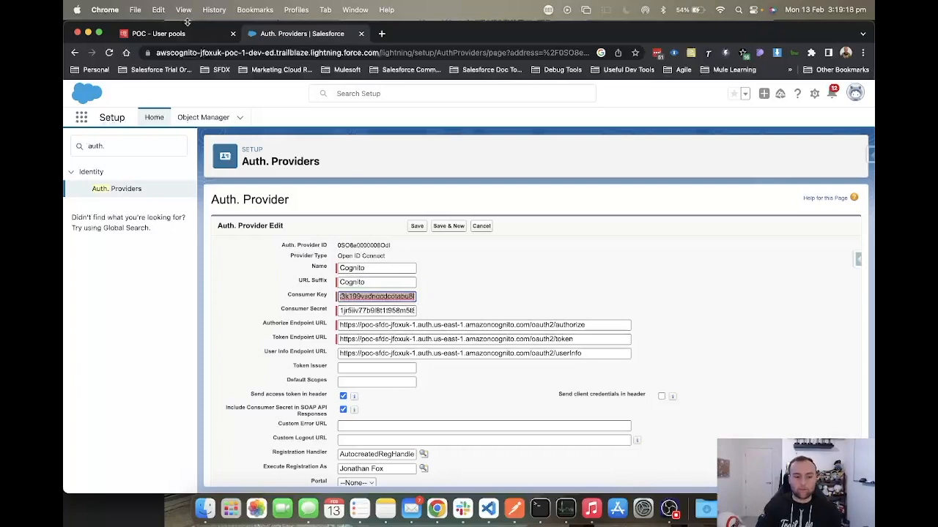
pyautogui.click(159, 32)
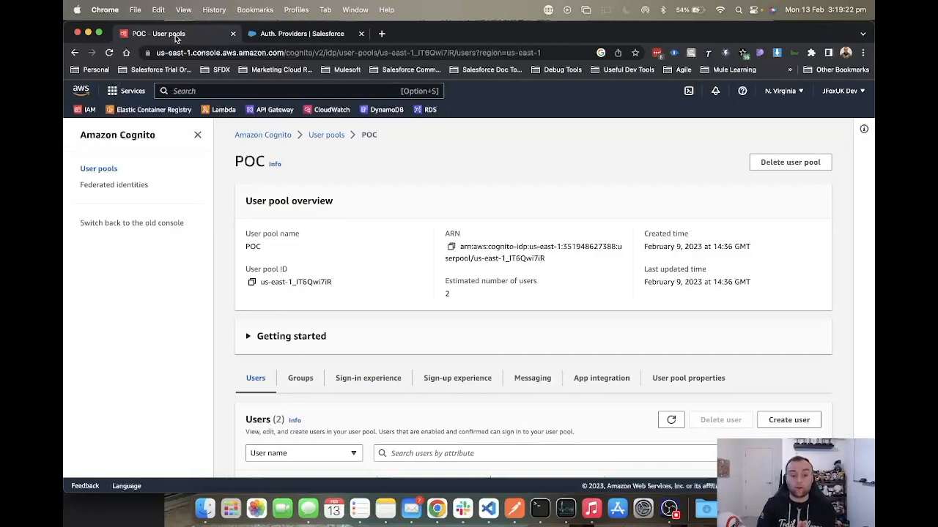
# Step: Glance at the Salesforce form, then show the Cognito pool's App integration and App clients
pyautogui.click(301, 33)
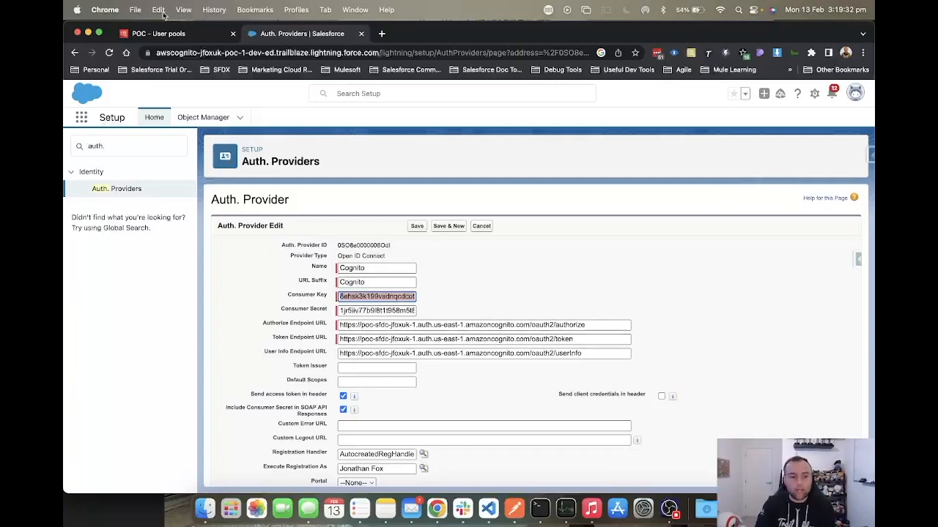
pyautogui.click(176, 34)
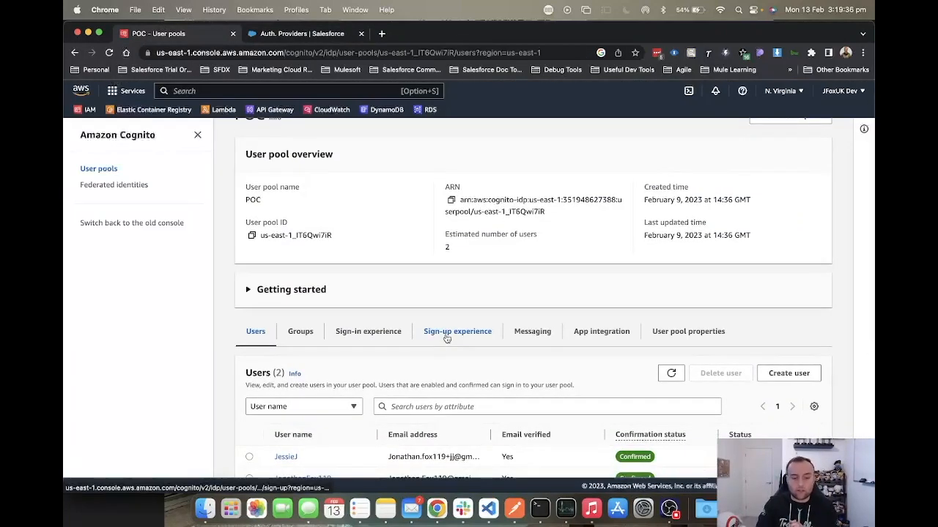
pyautogui.click(600, 331)
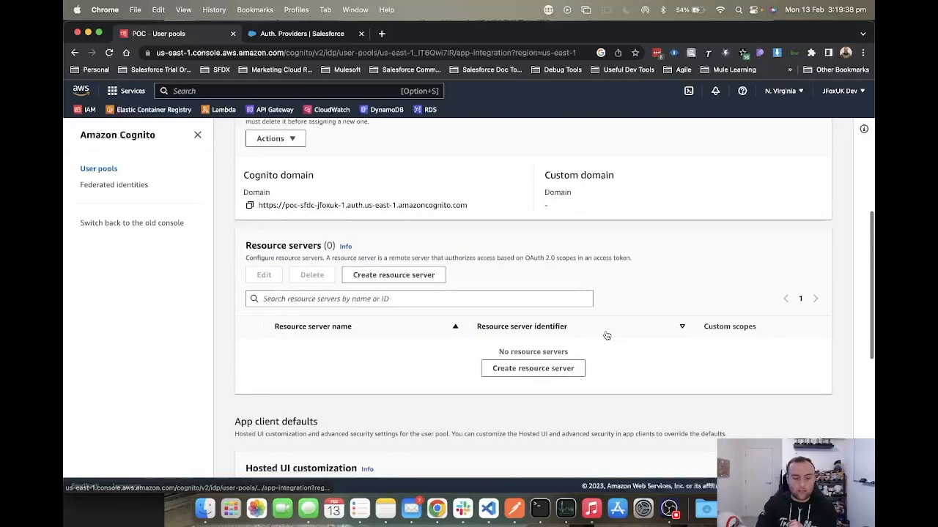
pyautogui.scroll(-3)
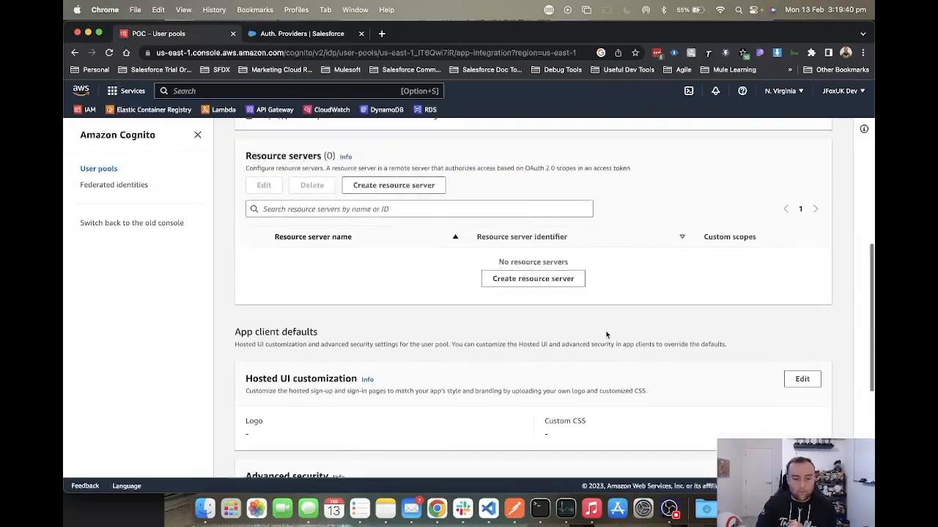
pyautogui.scroll(3)
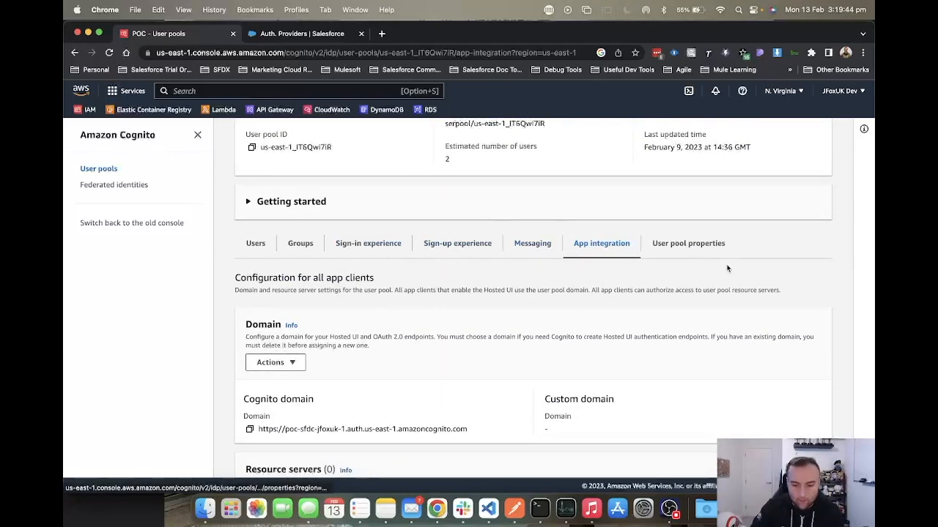
pyautogui.scroll(-3)
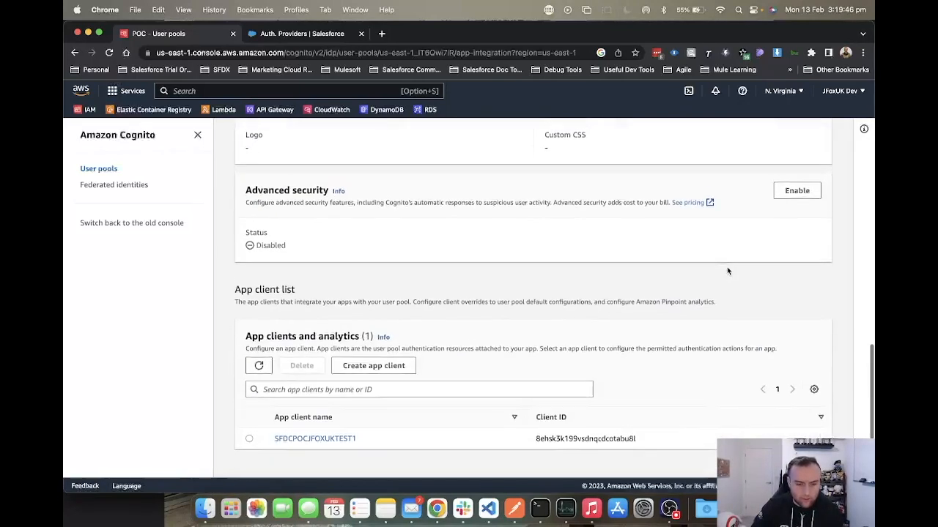
pyautogui.scroll(-3)
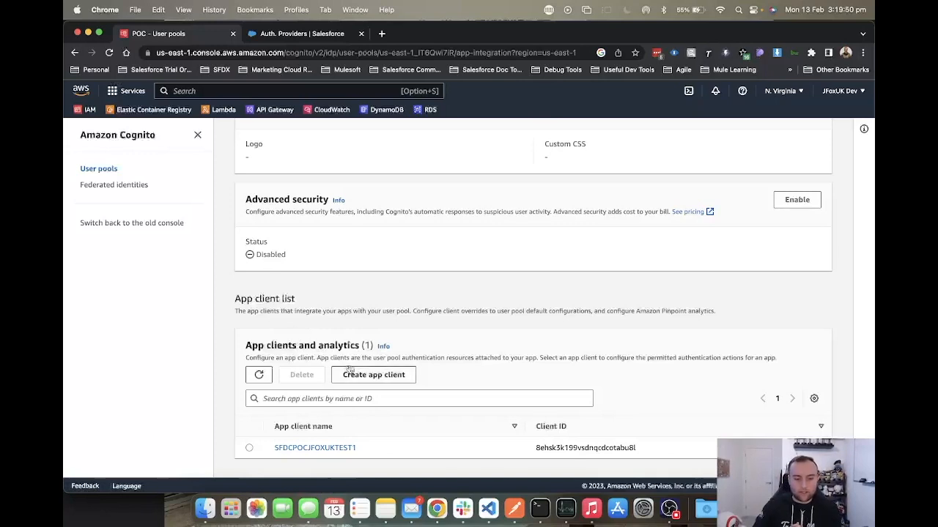
# Step: Open app client SFDCPOCJFOXUKTEST1, select its Client ID and return to the Salesforce auth provider
pyautogui.click(313, 448)
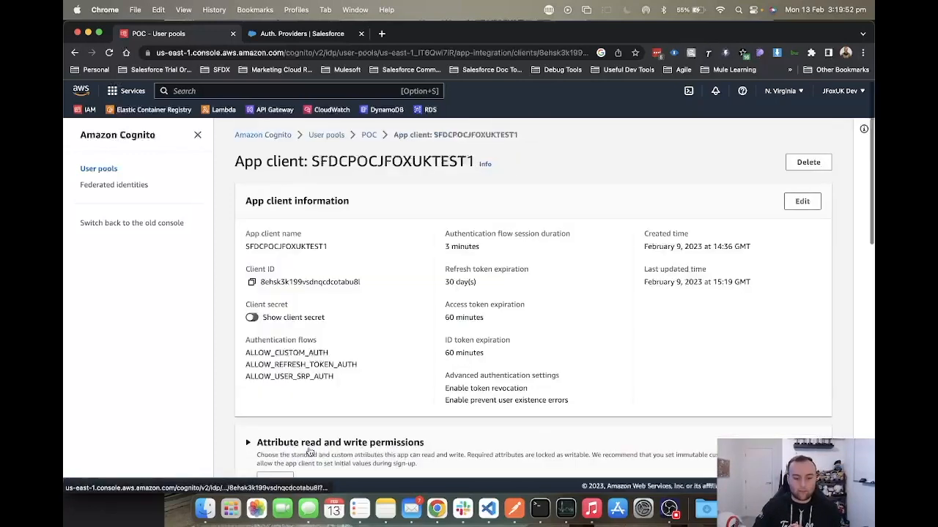
pyautogui.moveTo(507, 288)
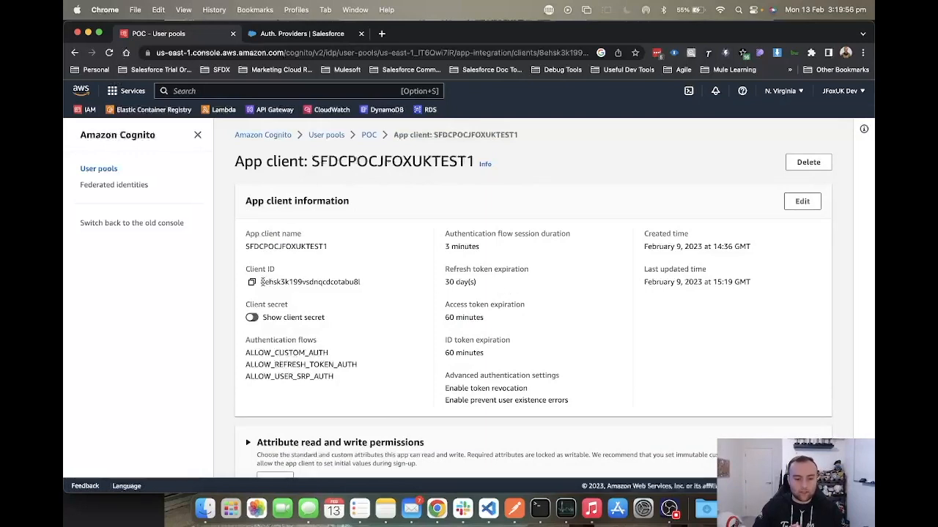
pyautogui.doubleClick(301, 281)
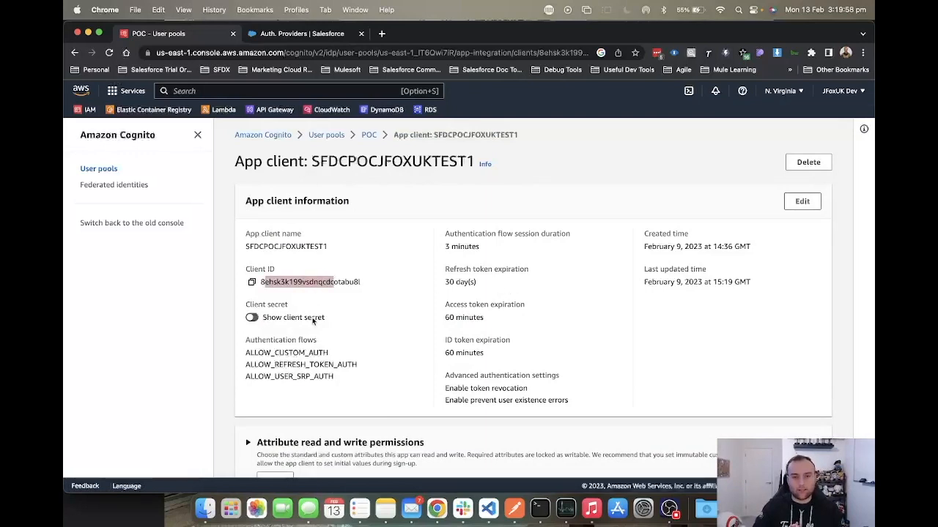
pyautogui.click(300, 34)
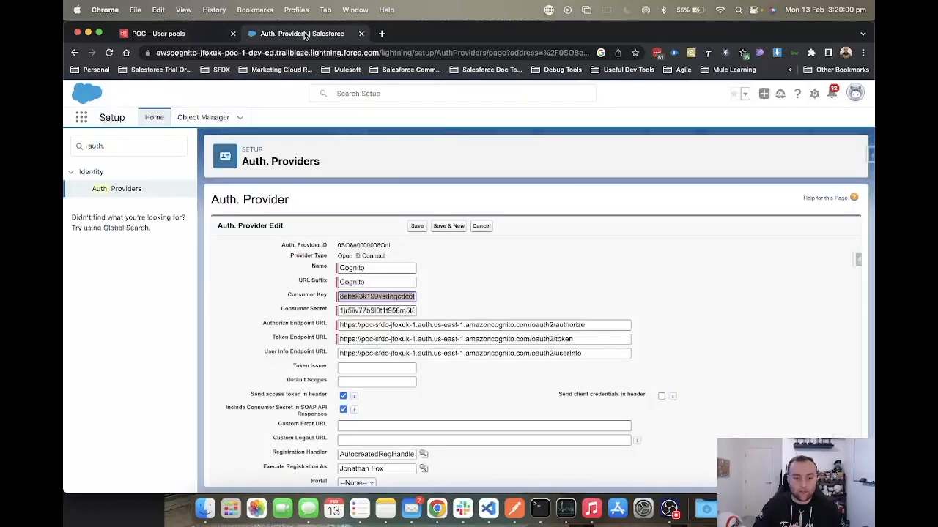
pyautogui.click(377, 311)
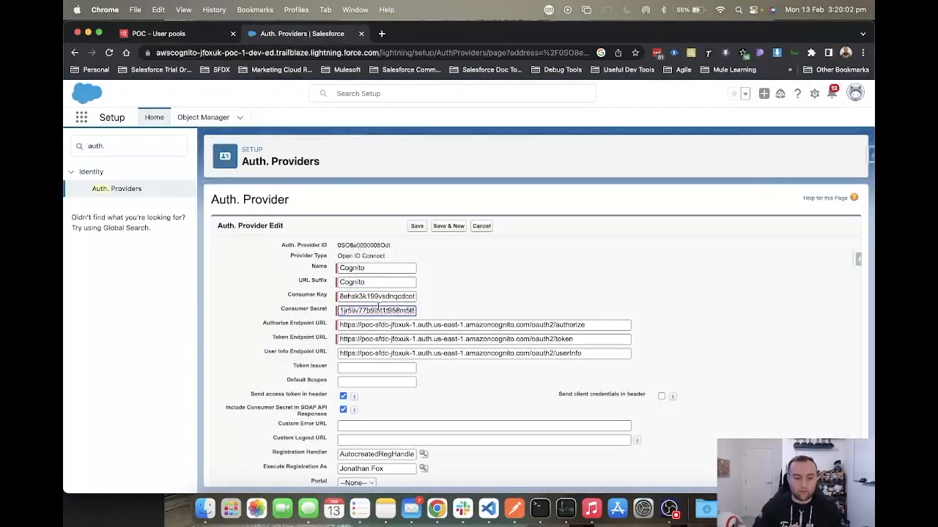
pyautogui.scroll(-3)
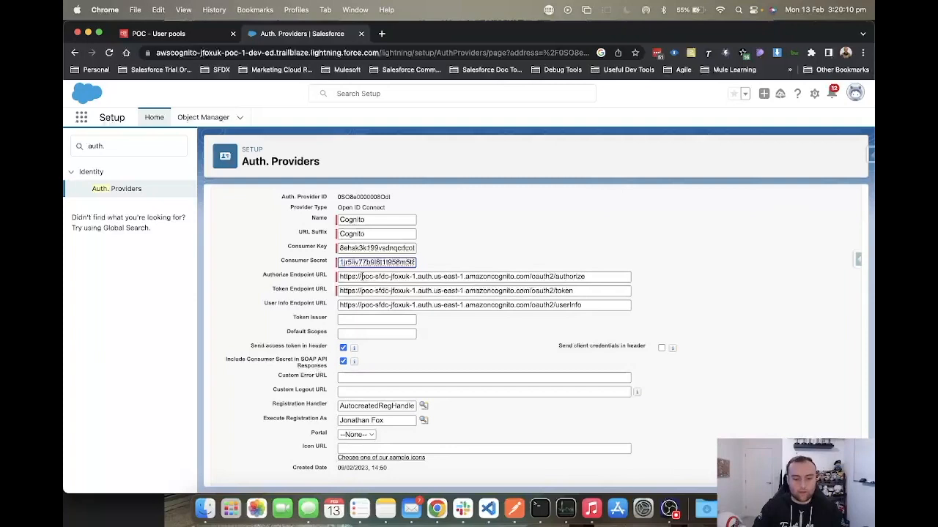
pyautogui.click(484, 276)
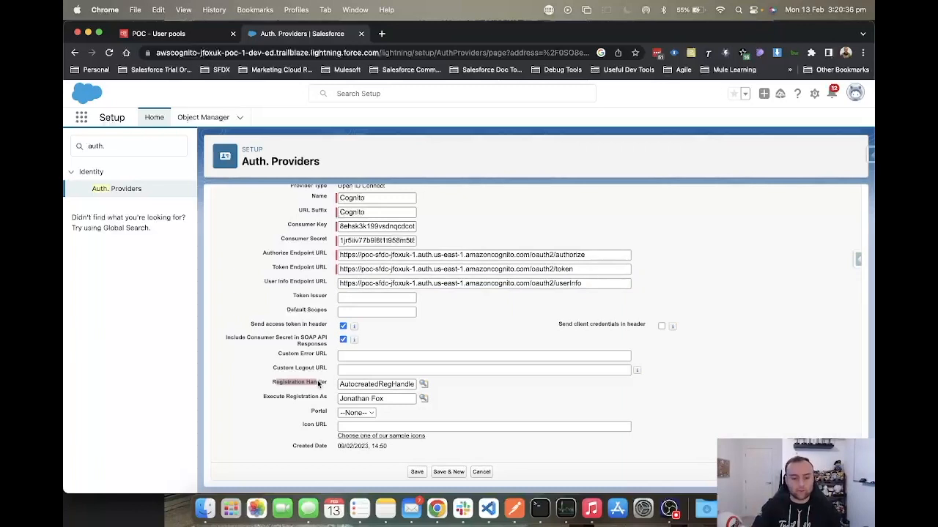
pyautogui.moveTo(321, 398)
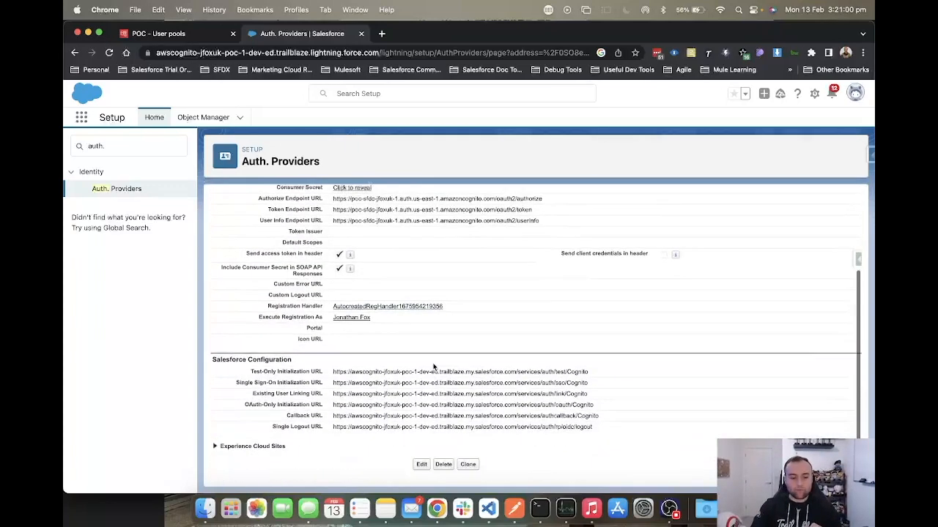
pyautogui.moveTo(340, 359)
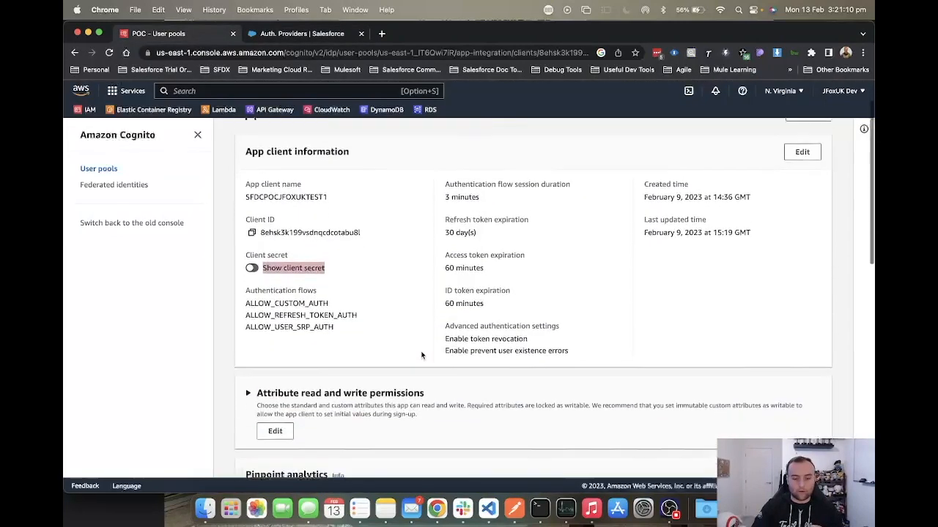
# Step: Edit the app client's Hosted UI and check the my.site.com callback URL, then return to Salesforce
pyautogui.scroll(-3)
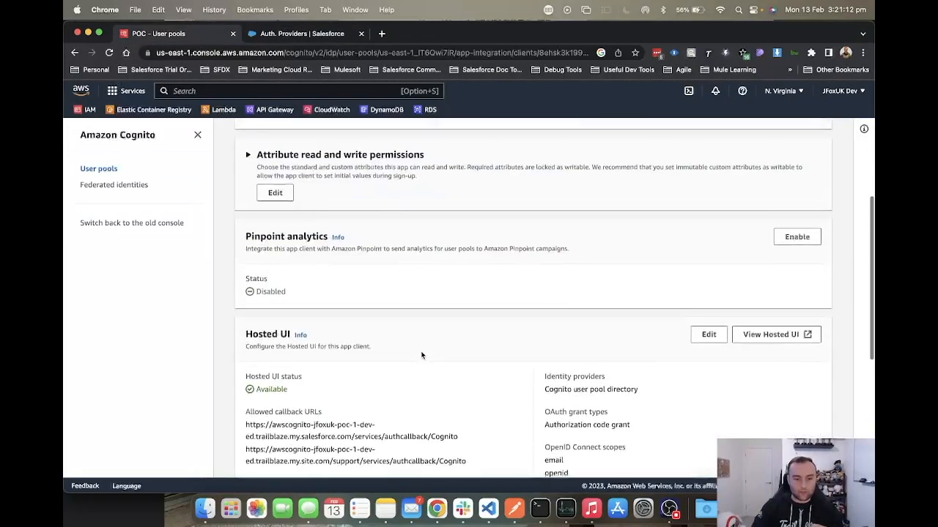
pyautogui.click(708, 334)
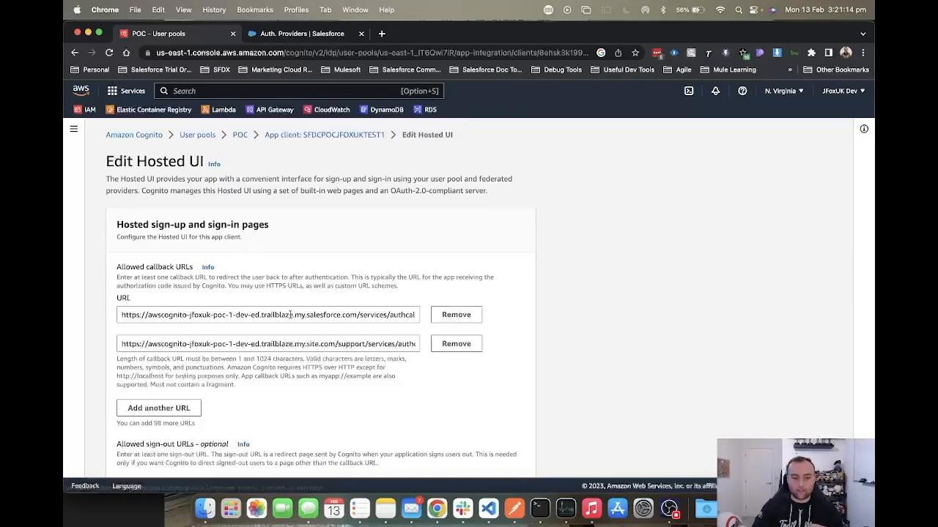
pyautogui.click(271, 313)
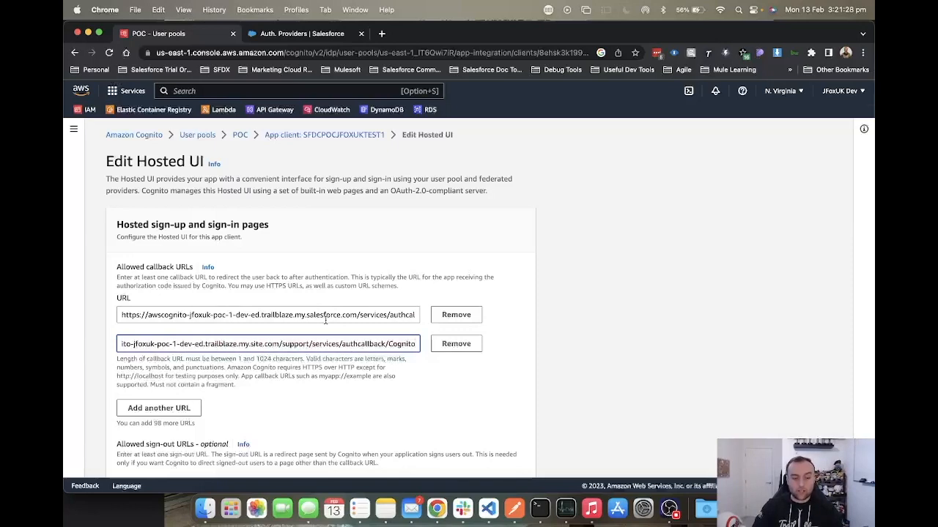
pyautogui.click(267, 314)
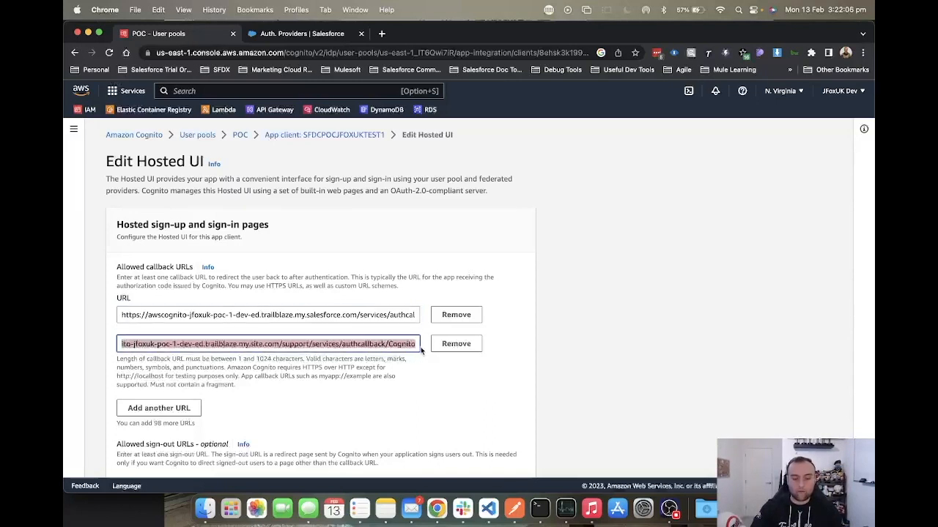
pyautogui.click(301, 34)
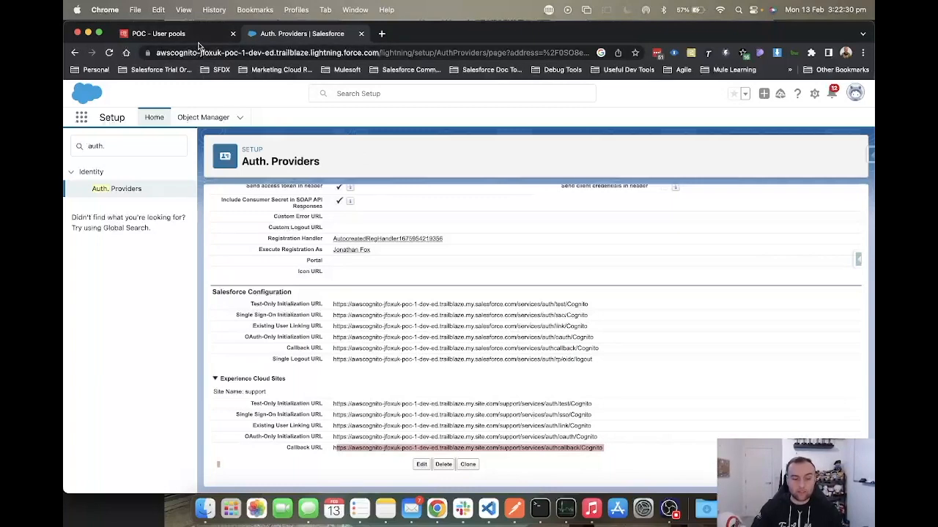
pyautogui.moveTo(284, 58)
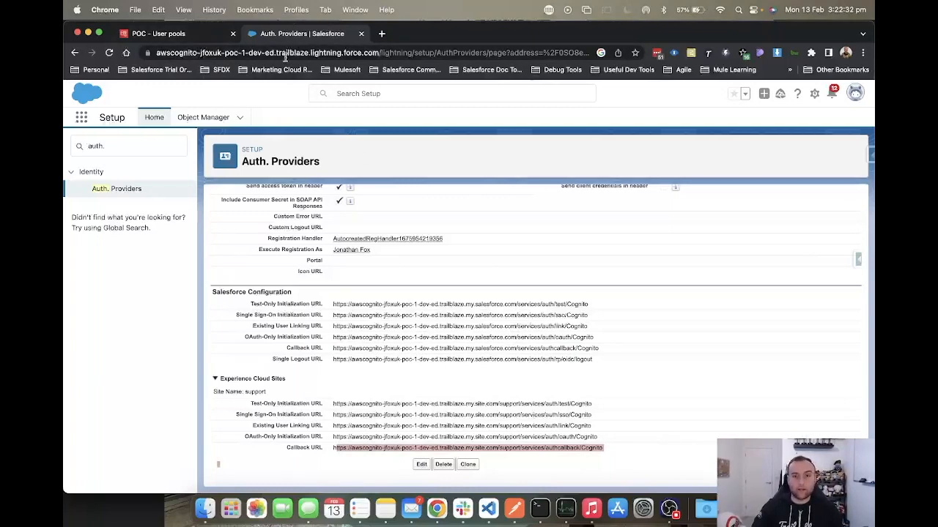
pyautogui.moveTo(221, 70)
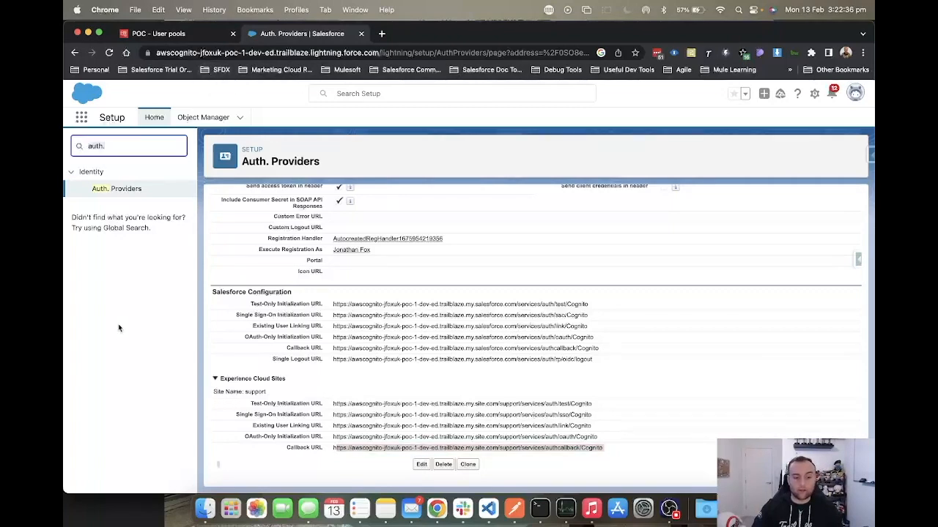
pyautogui.moveTo(120, 340)
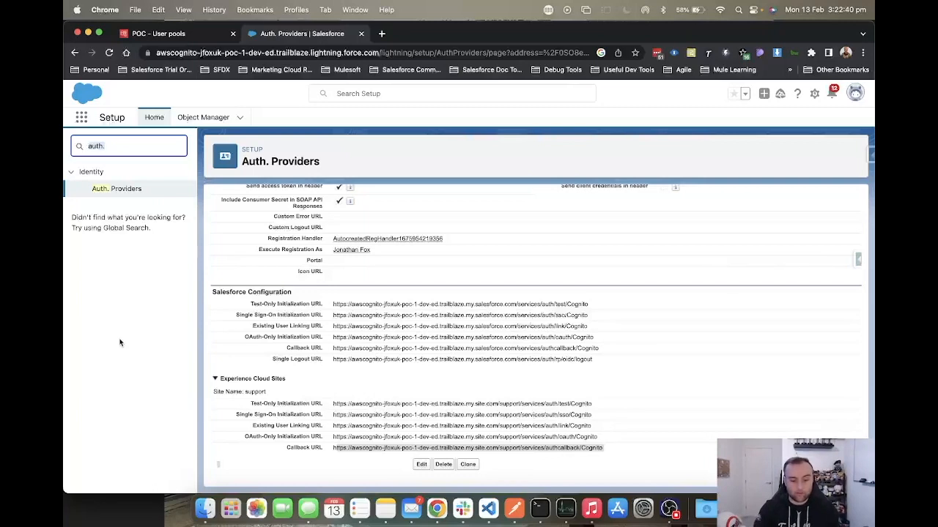
# Step: Copy the support site's address from All Sites and open a new incognito Chrome window
pyautogui.write('exp')
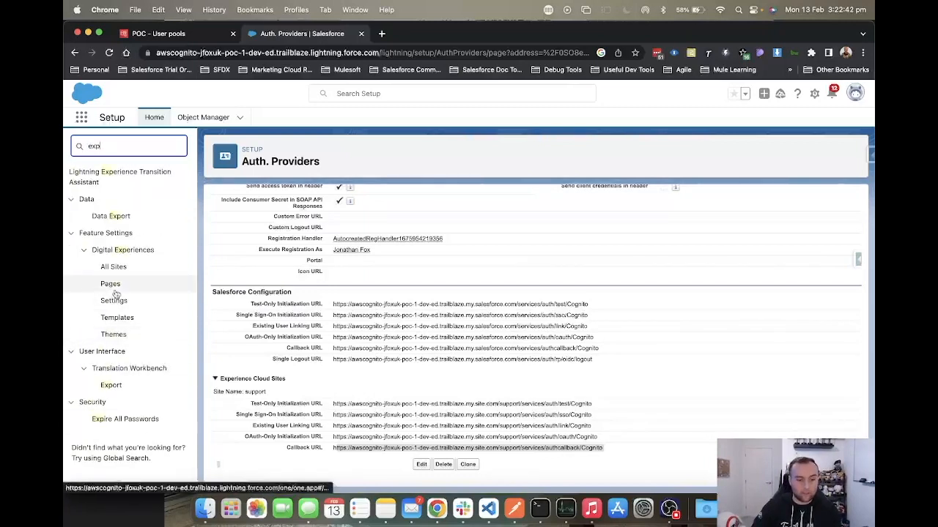
pyautogui.click(115, 267)
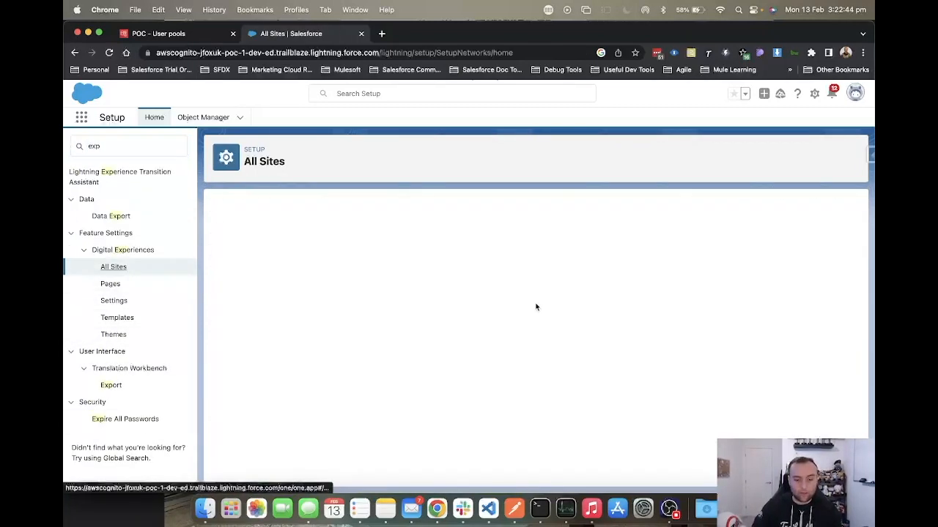
pyautogui.rightClick(507, 286)
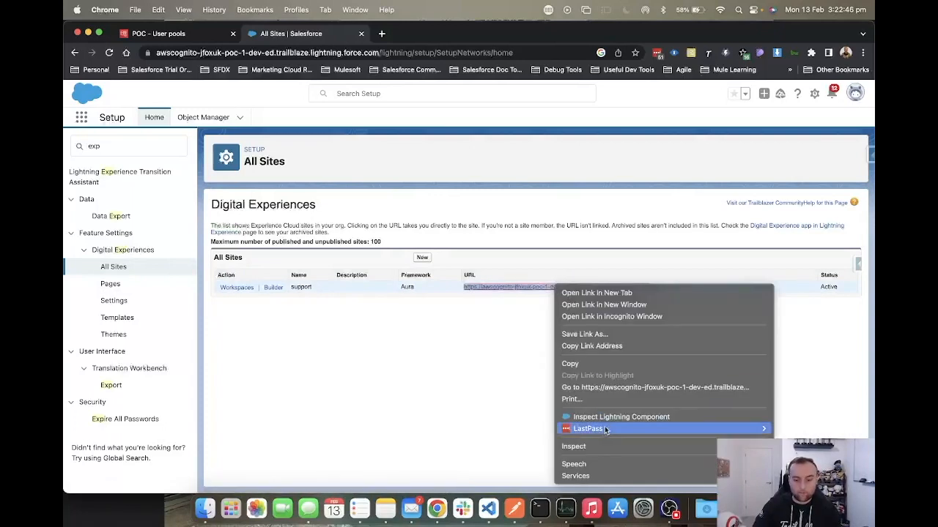
pyautogui.click(491, 366)
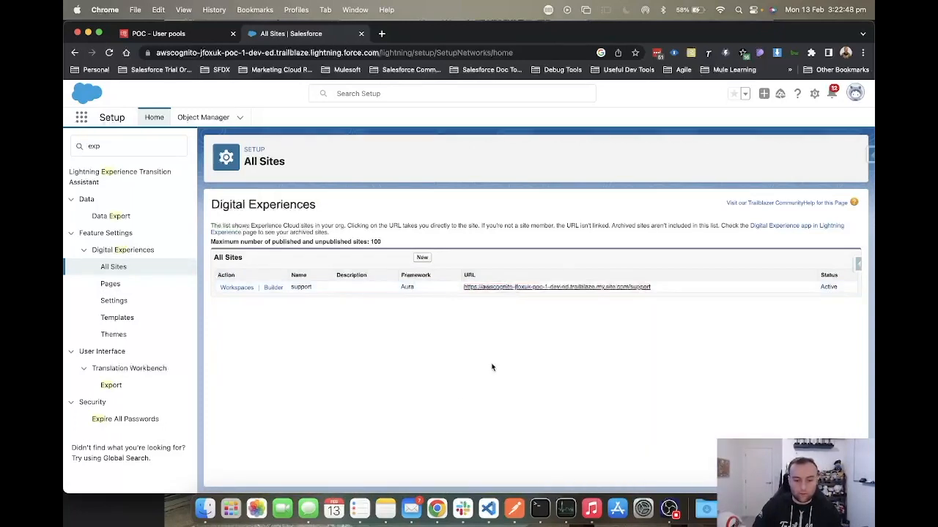
pyautogui.rightClick(434, 506)
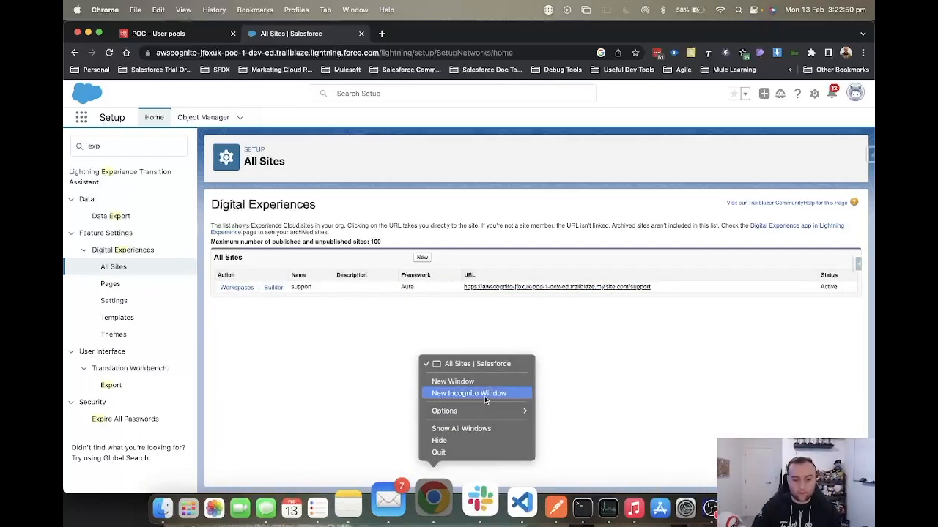
pyautogui.click(469, 392)
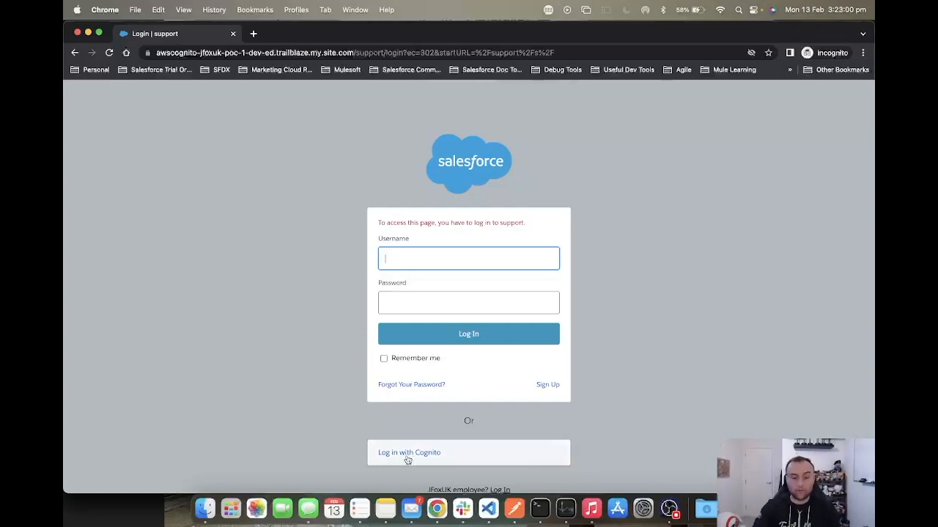
# Step: Hand off from 'Log in with Cognito' to the hosted sign-in page and start a new-account sign-up
pyautogui.click(407, 451)
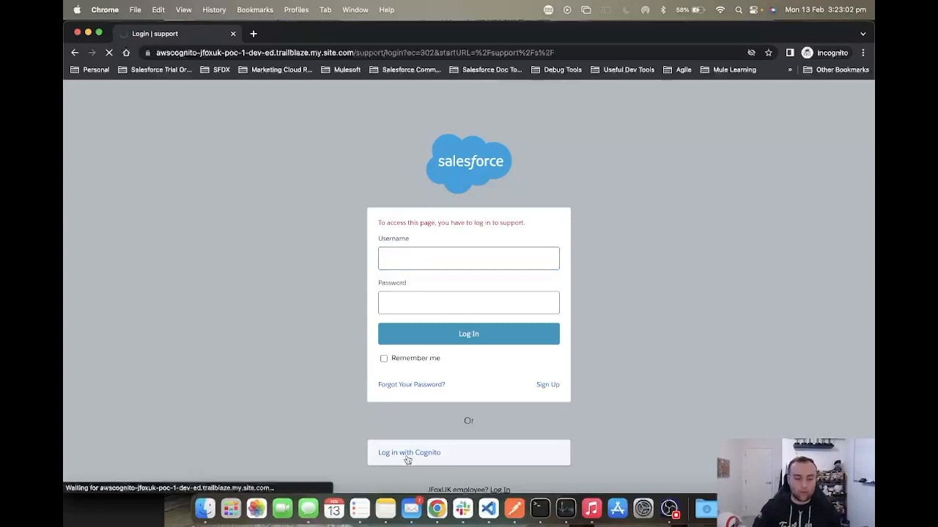
pyautogui.click(407, 452)
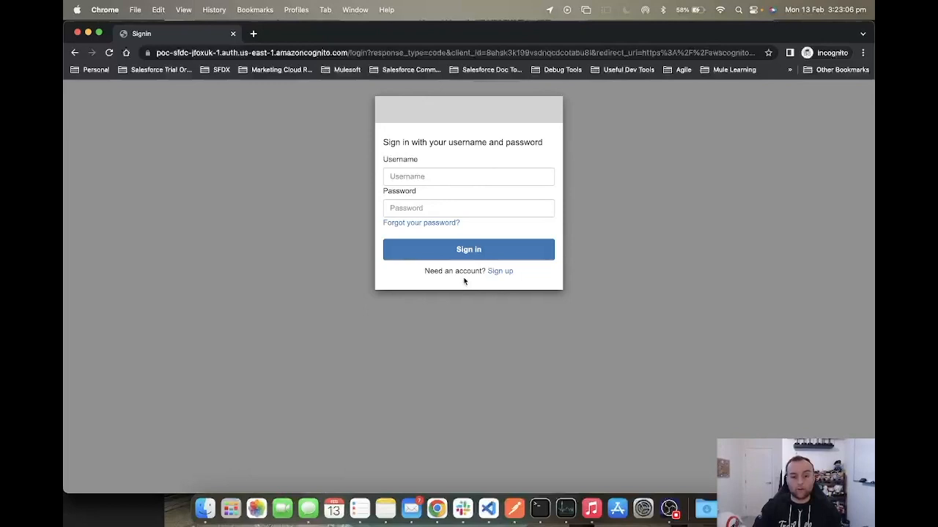
pyautogui.moveTo(514, 295)
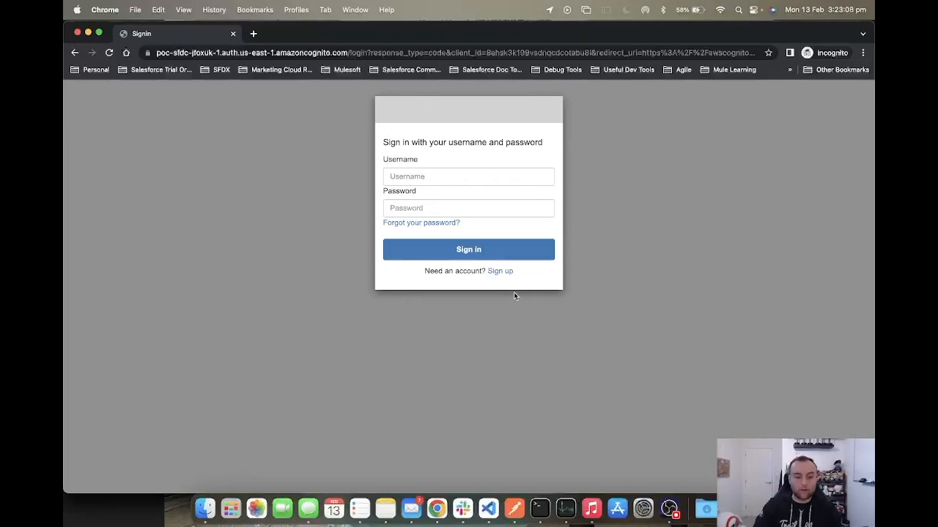
pyautogui.click(468, 175)
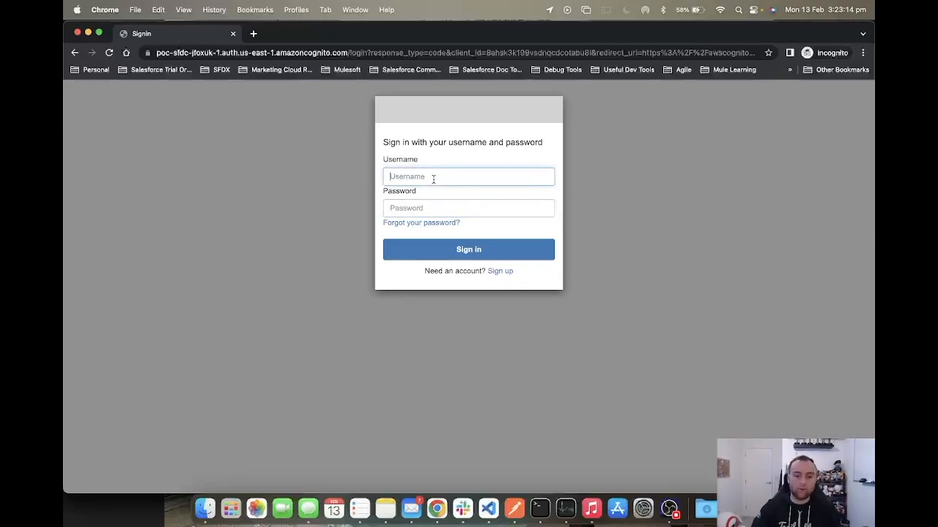
pyautogui.click(469, 208)
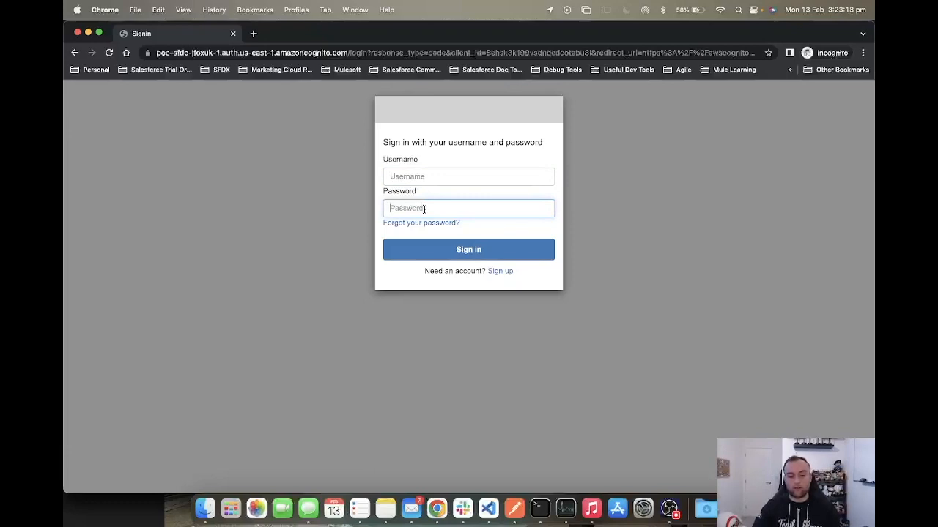
pyautogui.click(501, 271)
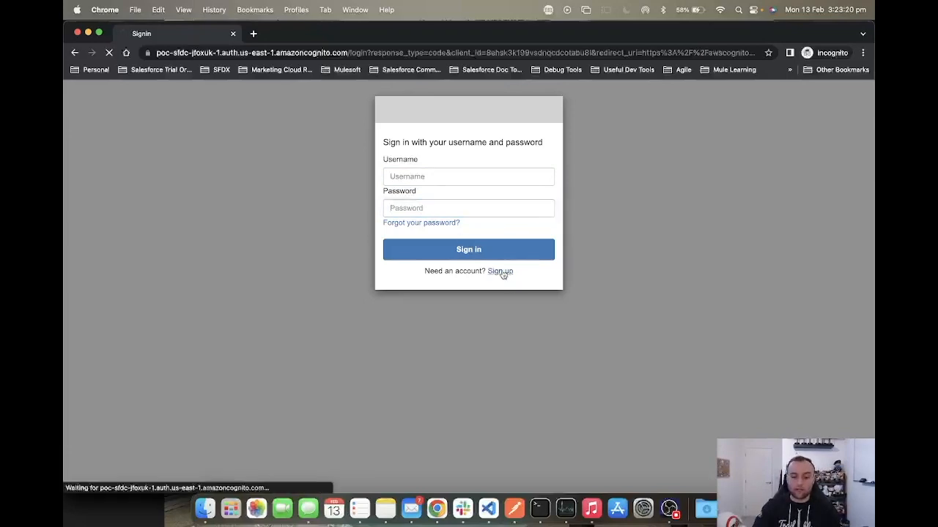
# Step: Fill the sign-up form with username 'Jonathan', family name 'Fr' and given name 'Jonathan'
pyautogui.click(501, 271)
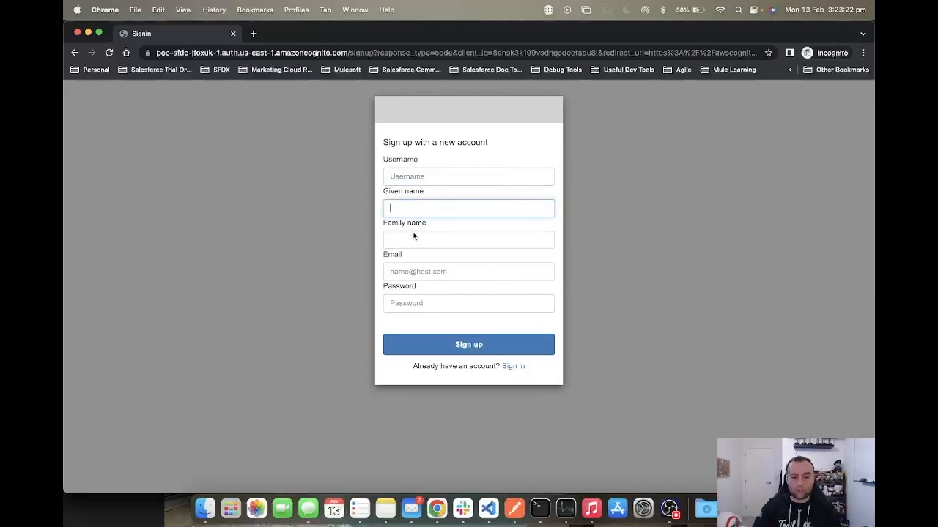
pyautogui.click(469, 301)
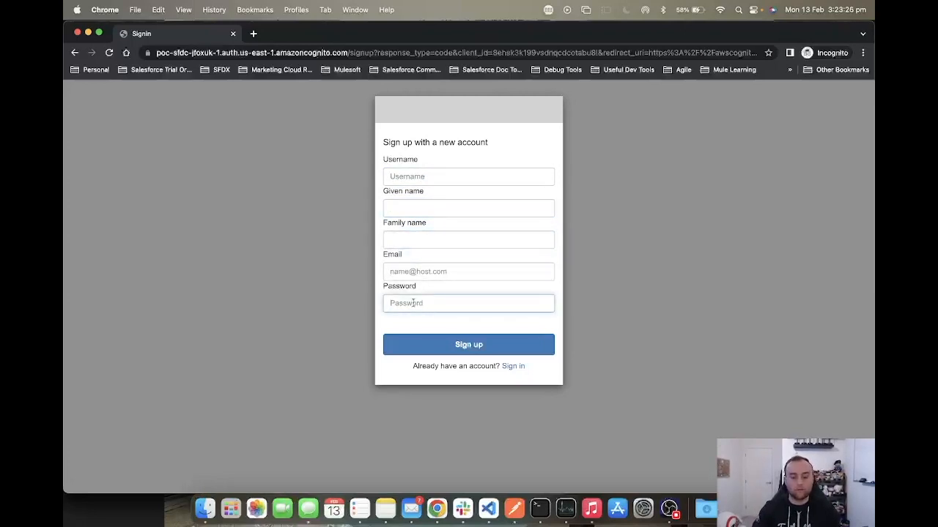
pyautogui.click(469, 176)
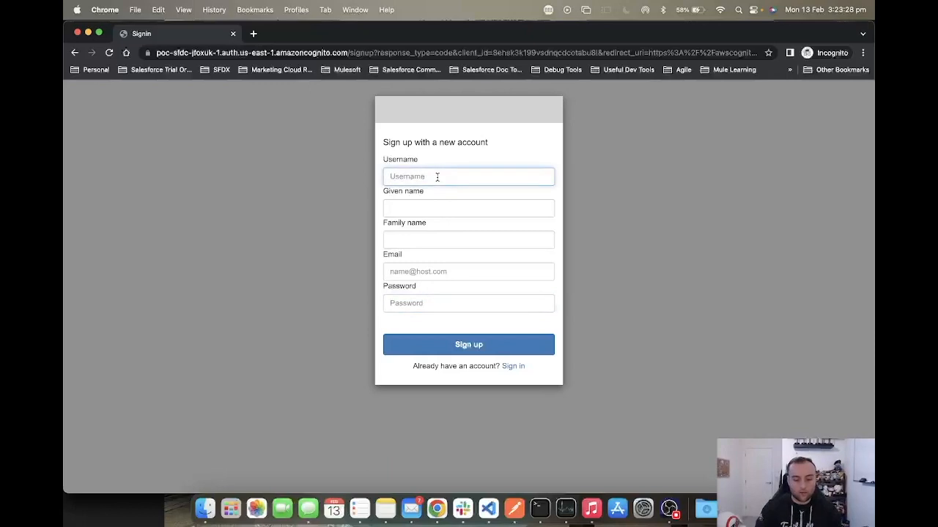
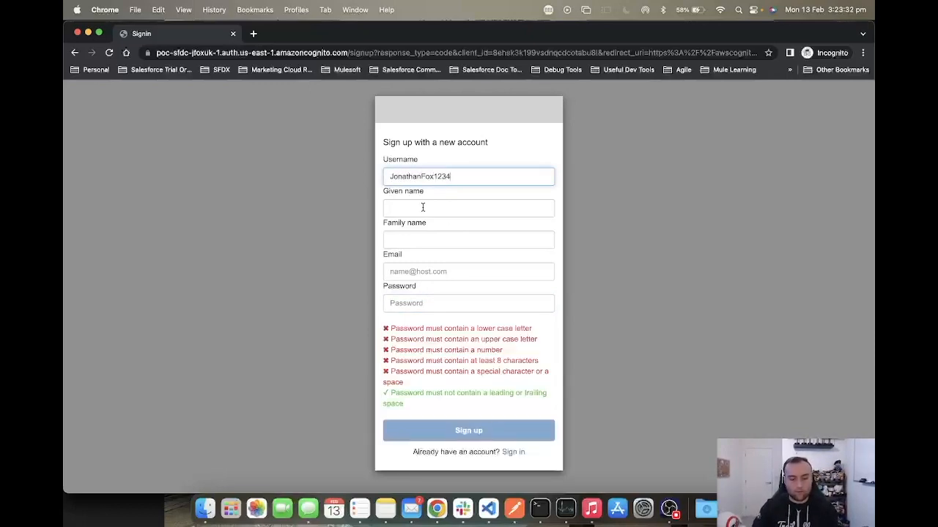
pyautogui.write('Fr')
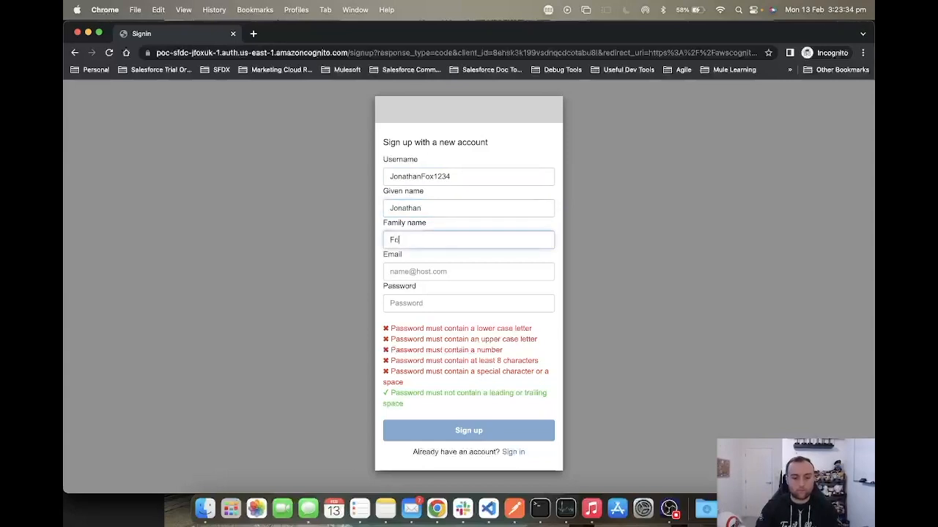
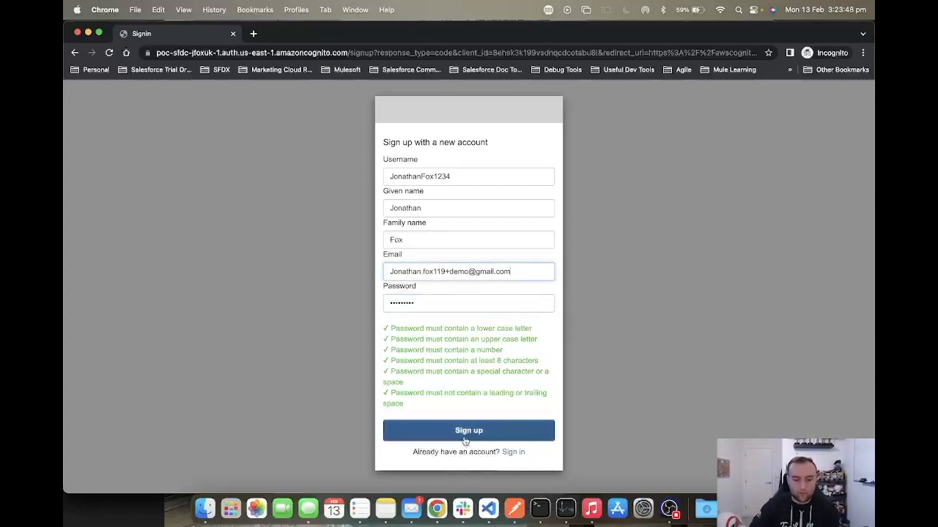
pyautogui.click(469, 430)
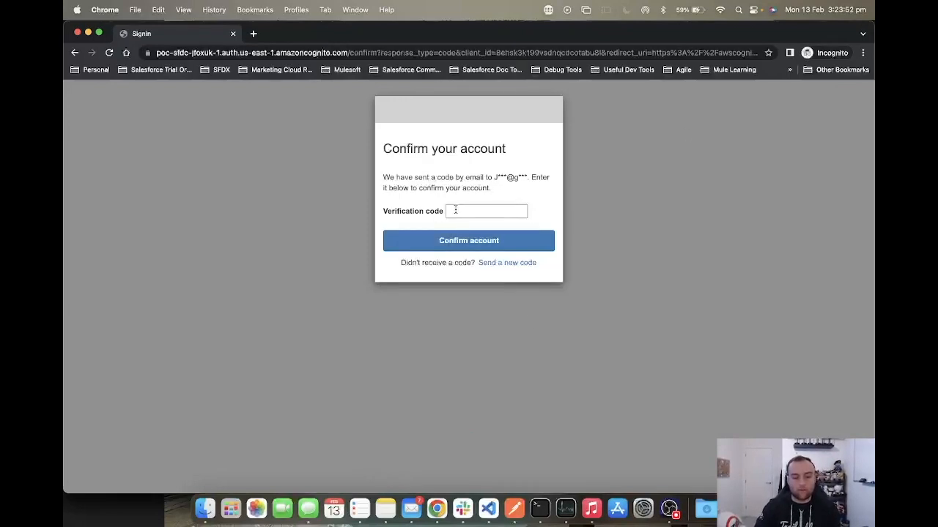
# Step: Confirm the new account with the emailed verification code, redirecting back to Salesforce
pyautogui.click(486, 211)
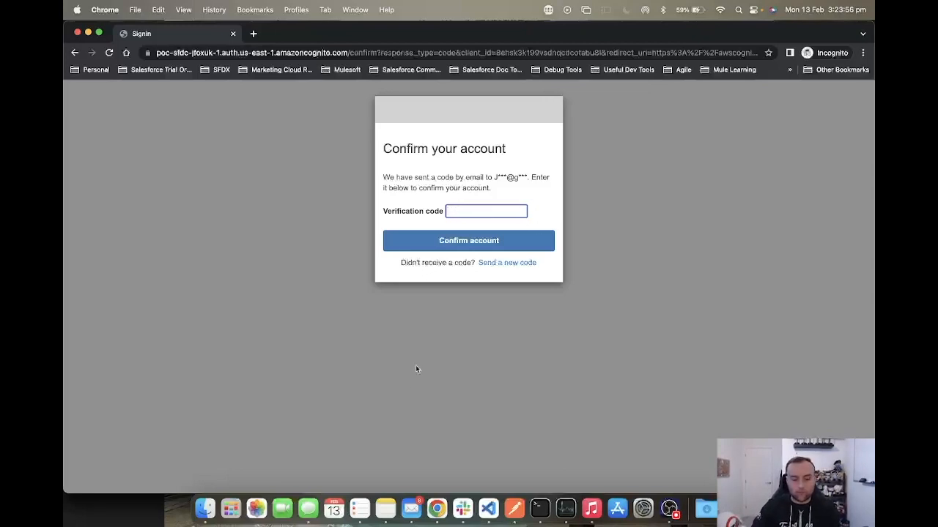
pyautogui.moveTo(408, 492)
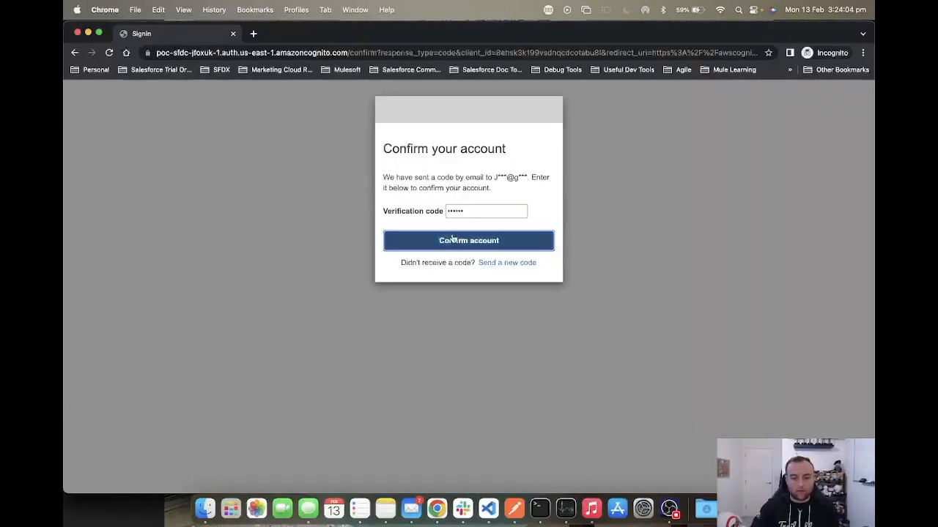
pyautogui.click(469, 240)
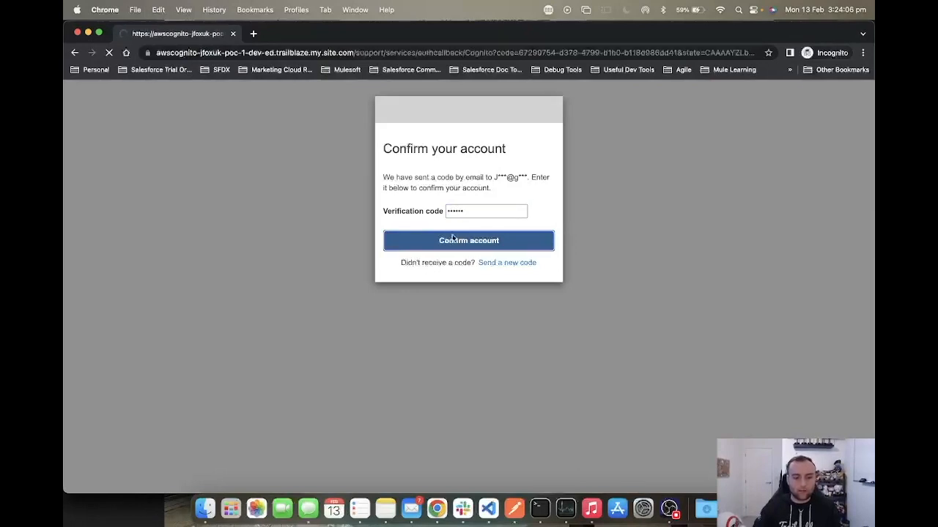
pyautogui.click(468, 240)
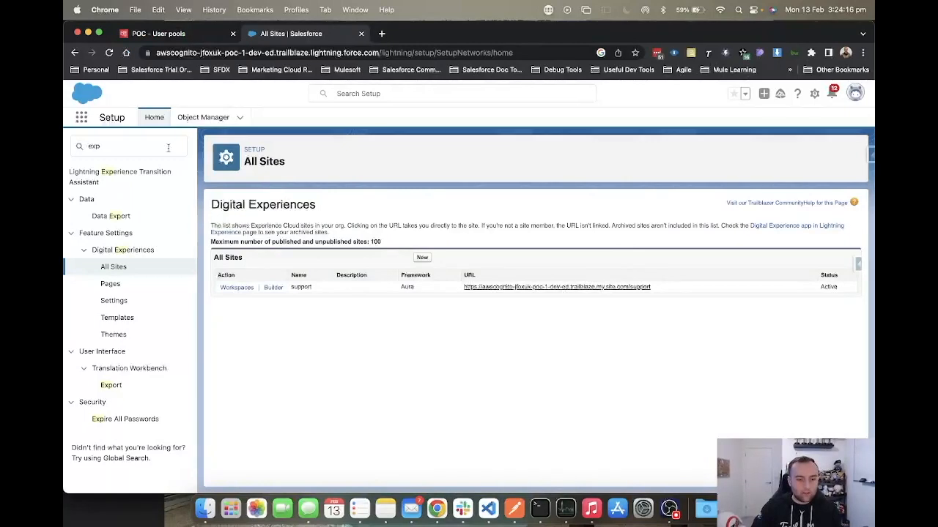
# Step: Find 'user' in Setup Quick Find to reach the All Users list with the new community user
pyautogui.write('user')
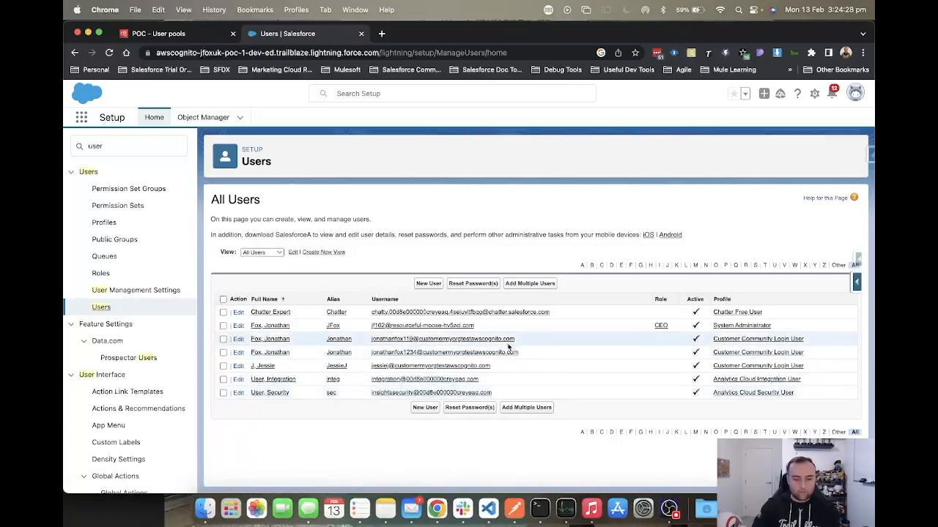
pyautogui.moveTo(442, 372)
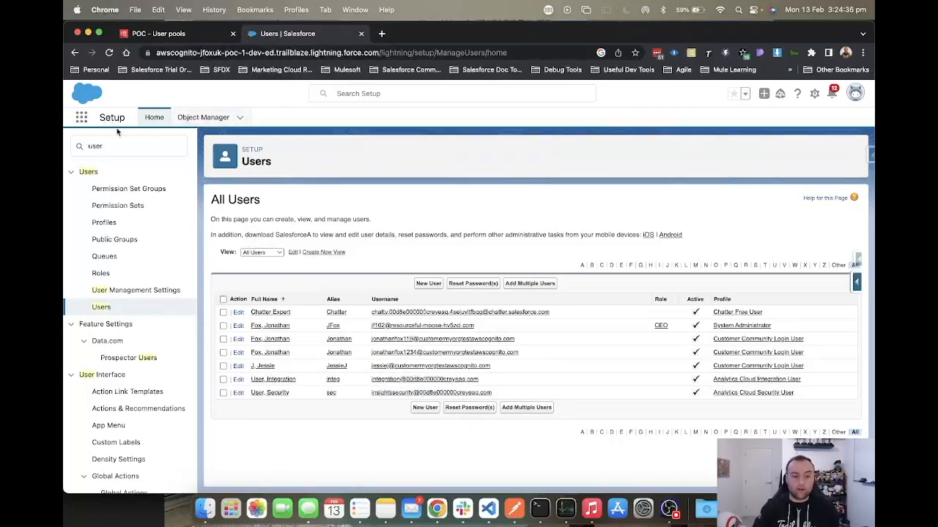
# Step: View the AutocreatedRegHandler Apex class and highlight its community-user creation code
pyautogui.click(154, 117)
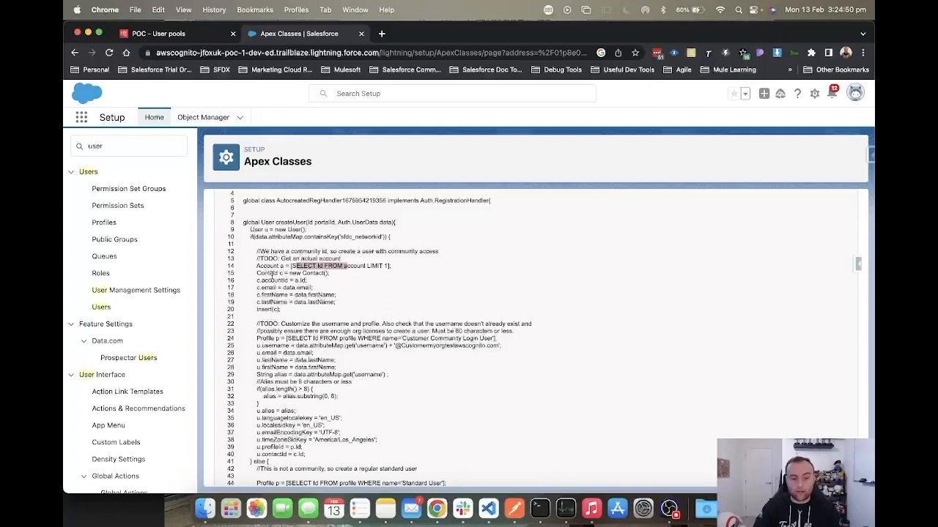
pyautogui.scroll(-3)
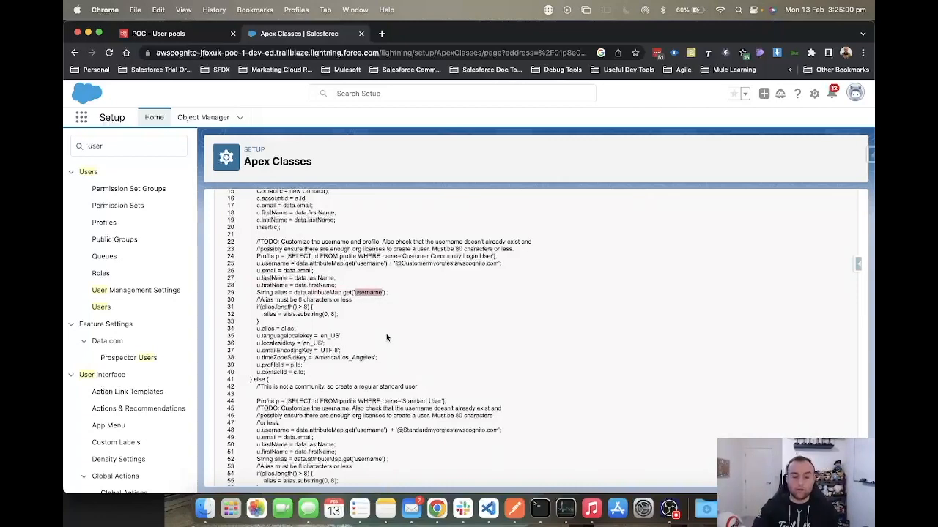
pyautogui.moveTo(473, 322)
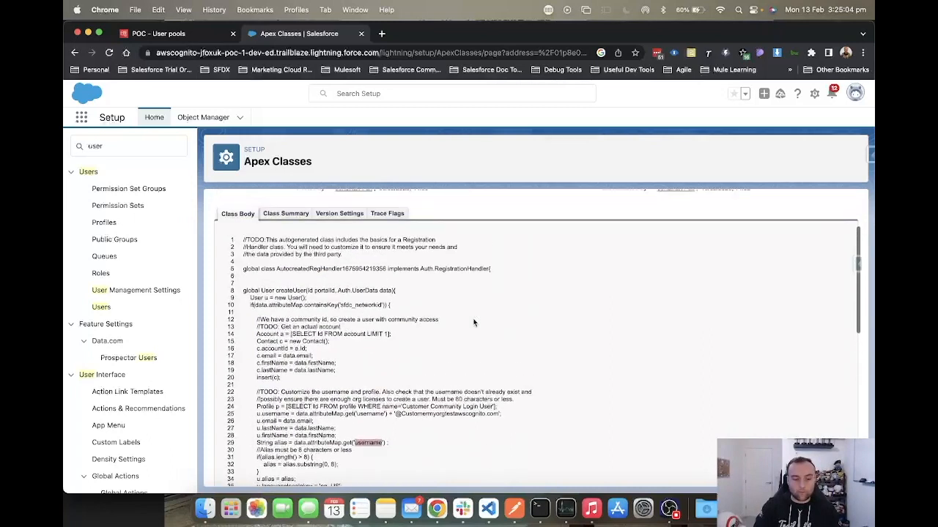
pyautogui.moveTo(249, 320); pyautogui.dragTo(337, 369)
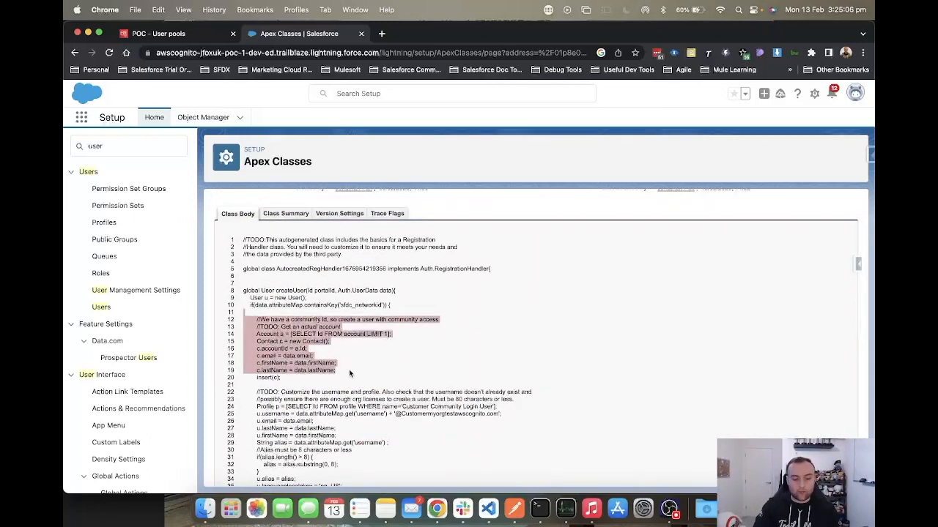